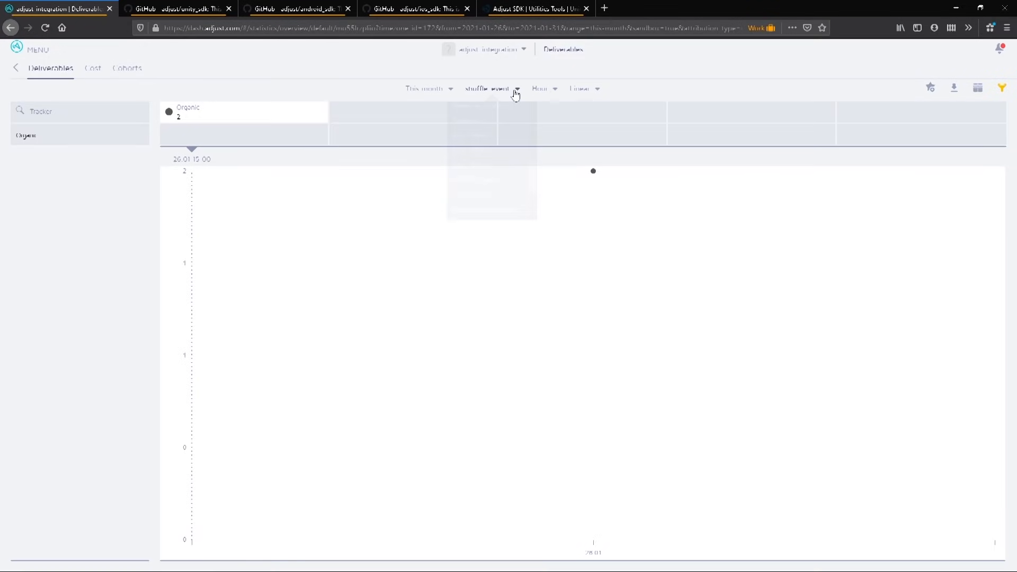
# Step: Switch the chart metric through shuffle-event and card-usage revenue, ending on purchase-event revenue ($7.50 organic)
pyautogui.click(491, 88)
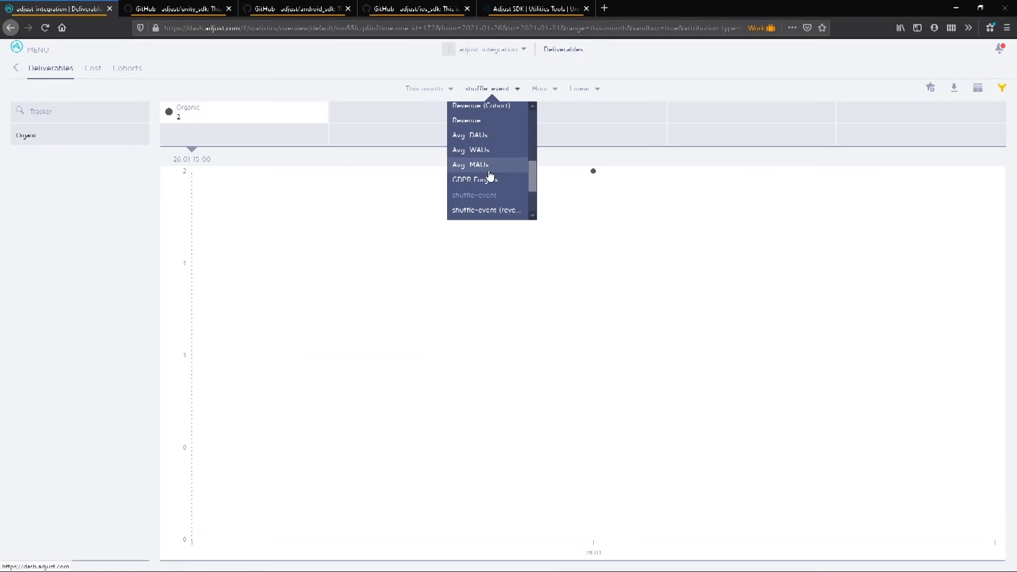
pyautogui.click(486, 210)
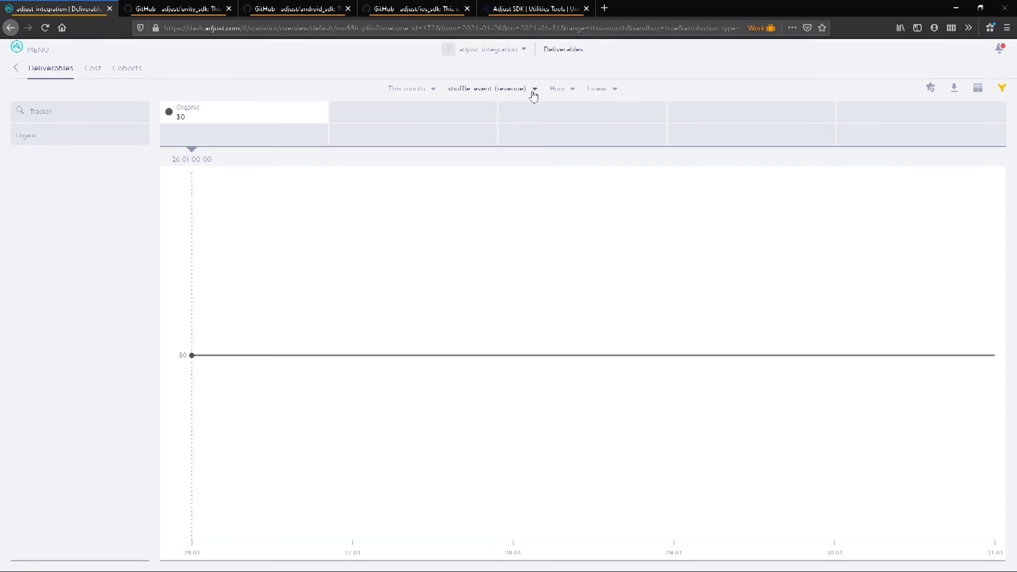
pyautogui.click(533, 89)
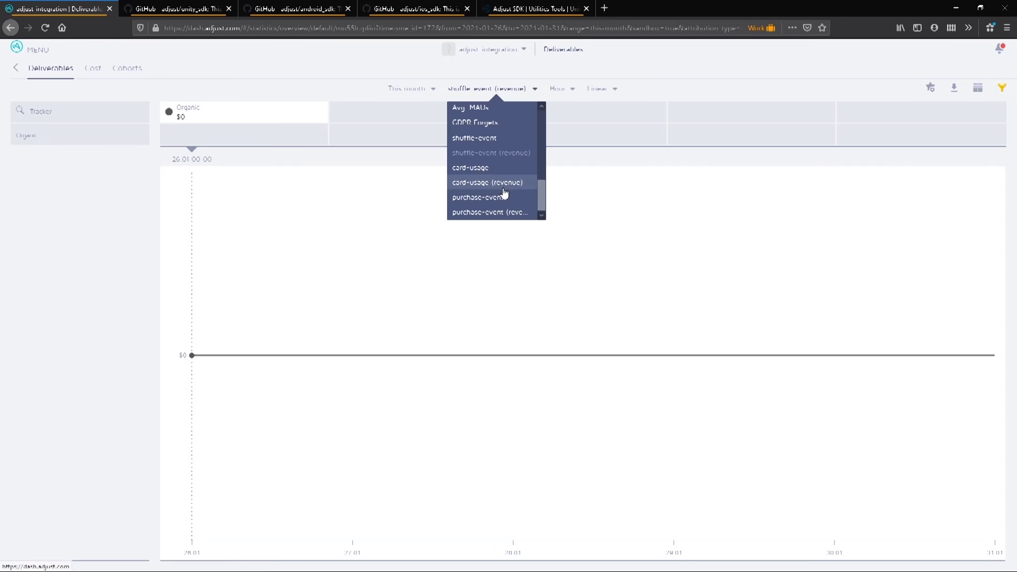
pyautogui.click(488, 182)
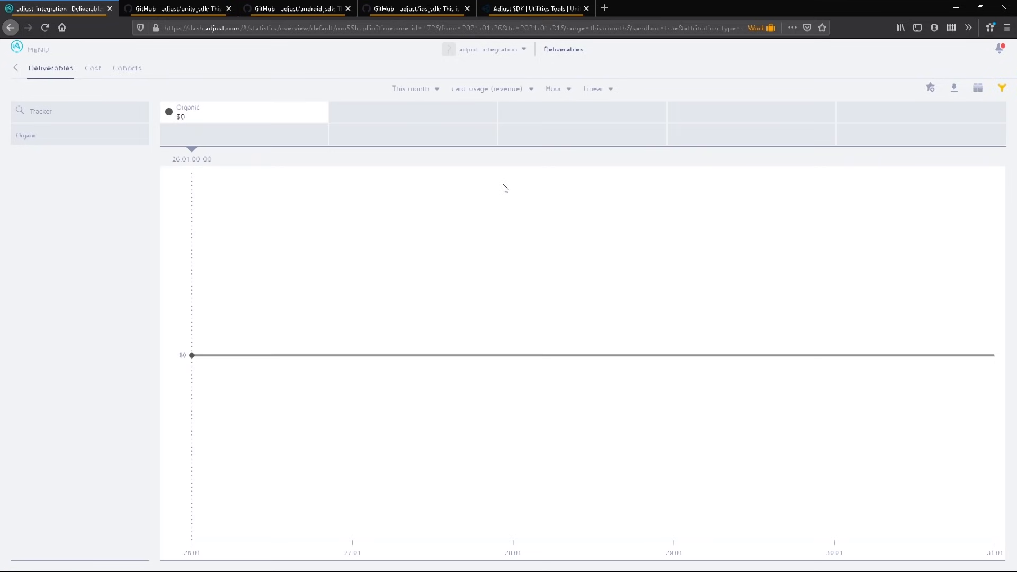
pyautogui.click(490, 89)
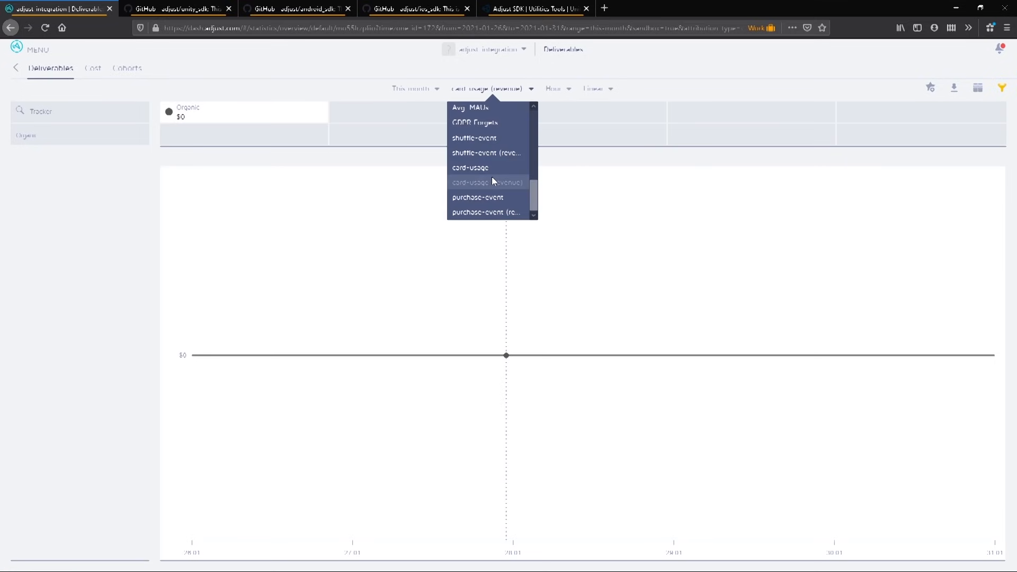
pyautogui.click(486, 212)
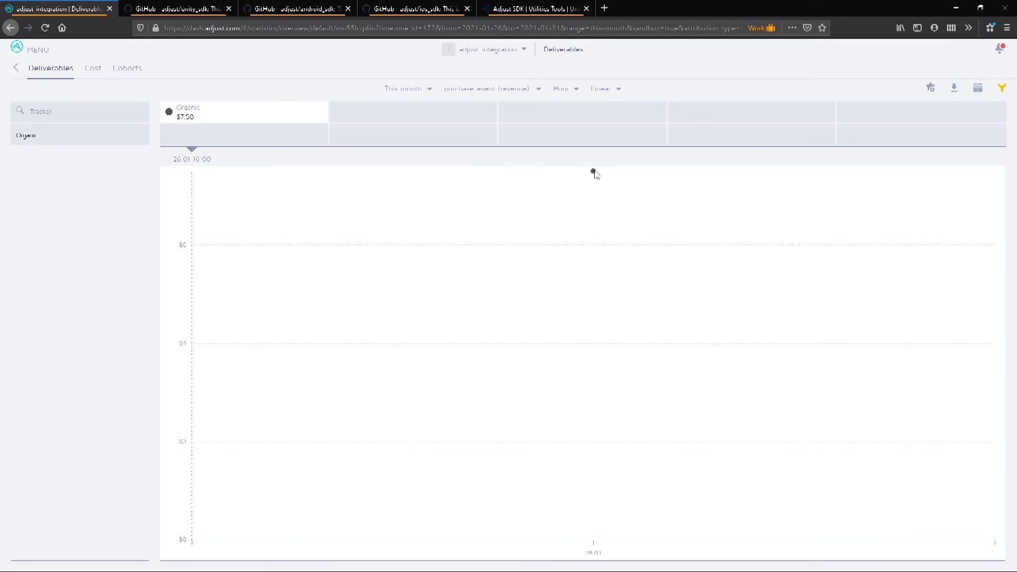
pyautogui.moveTo(594, 172)
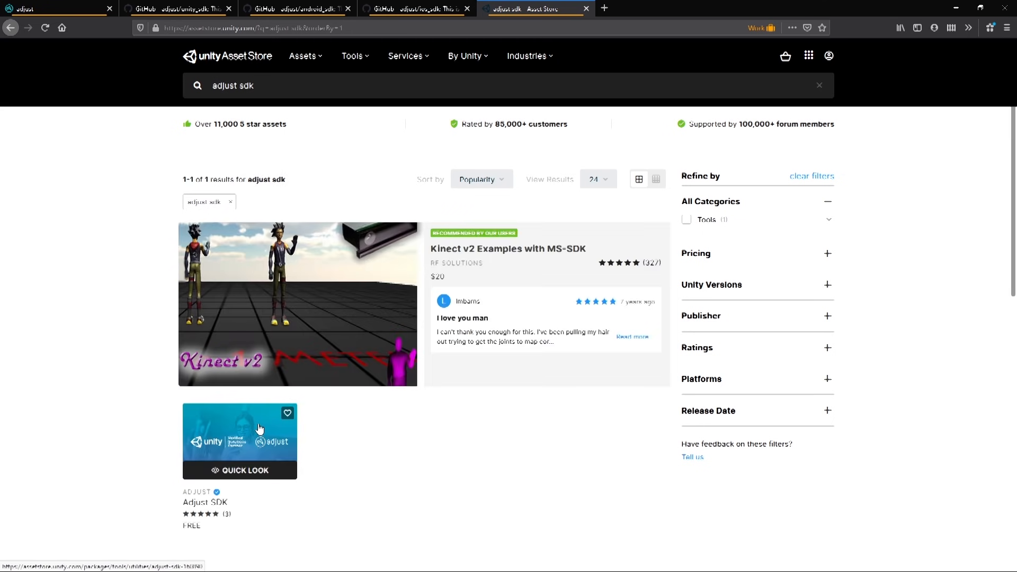
# Step: View the Adjust SDK product page from the 'adjust sdk' search results
pyautogui.click(239, 441)
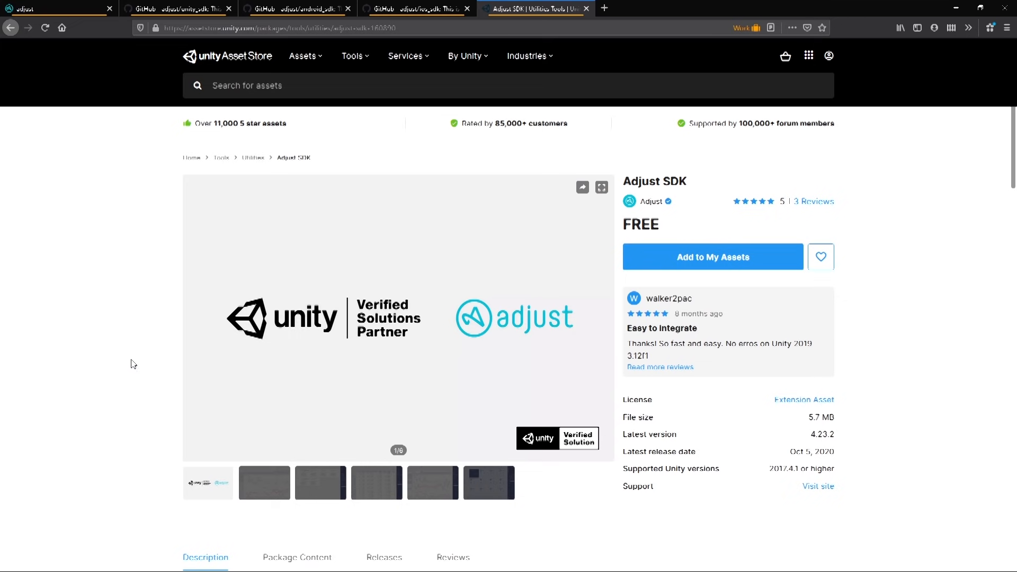
pyautogui.click(127, 8)
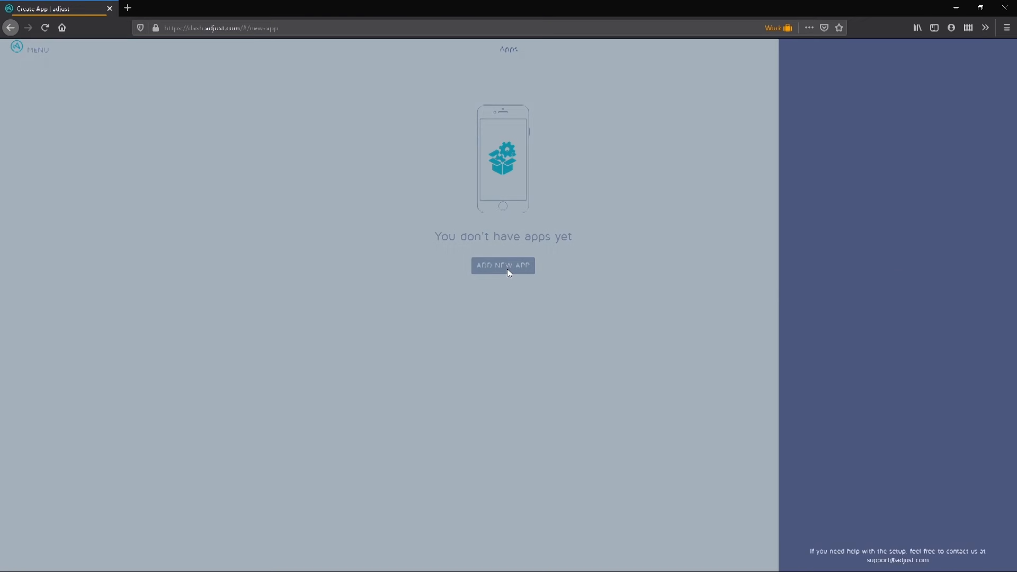
# Step: Add a new app 'adjust-integration' with no app id, Android platform, Google Play, USD reporting currency
pyautogui.click(502, 265)
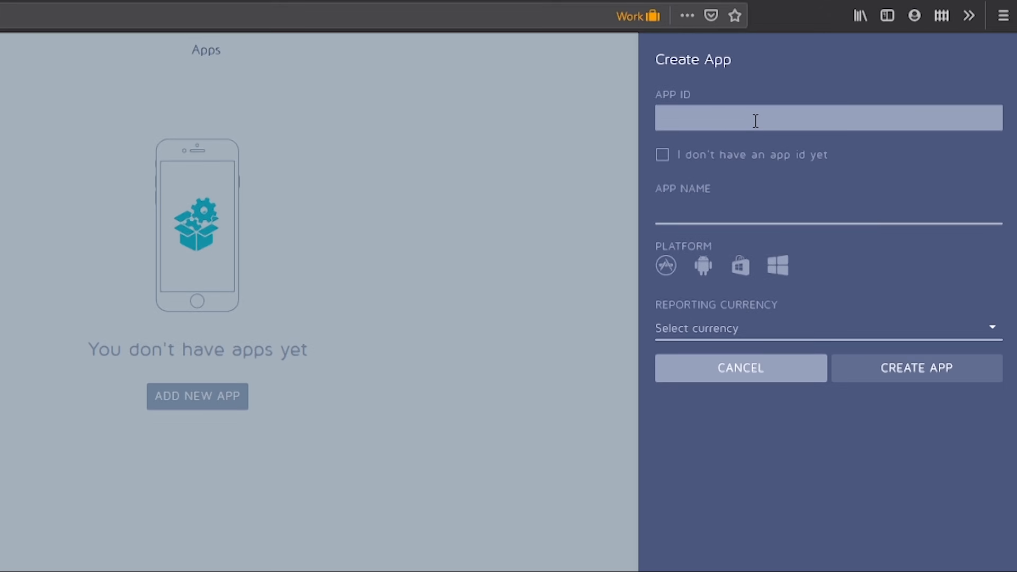
pyautogui.click(917, 368)
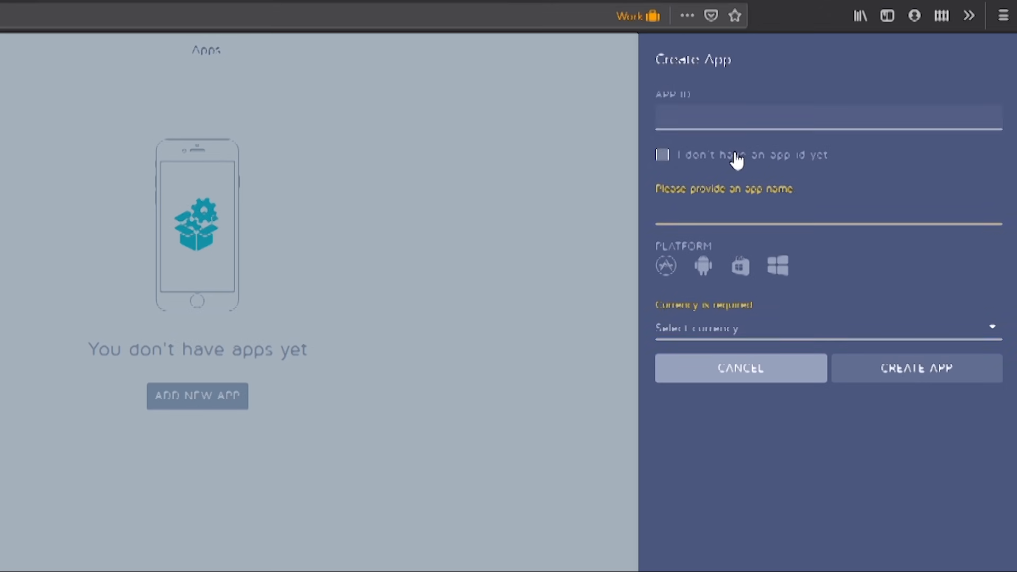
pyautogui.write('adjust-integration')
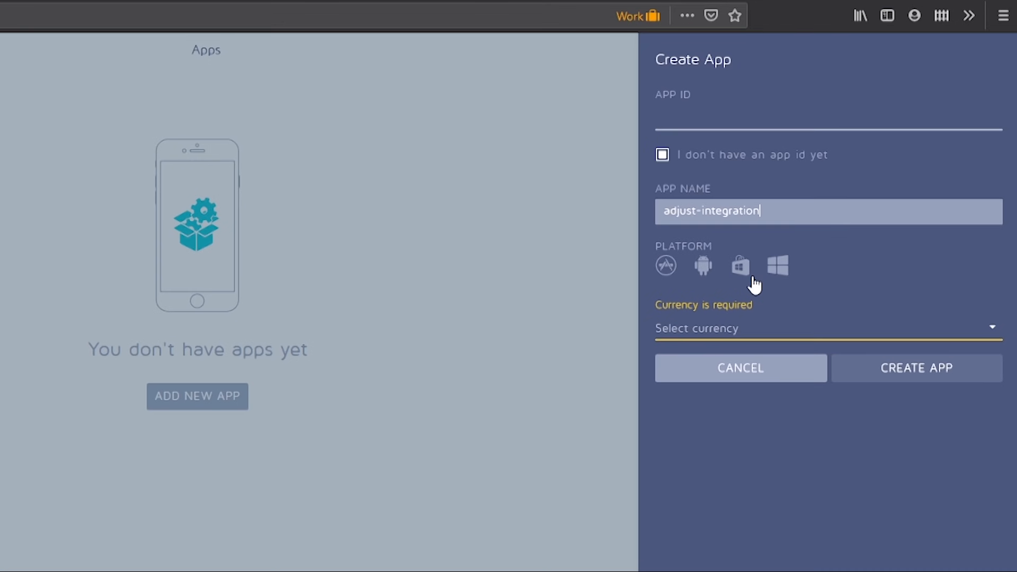
pyautogui.click(703, 266)
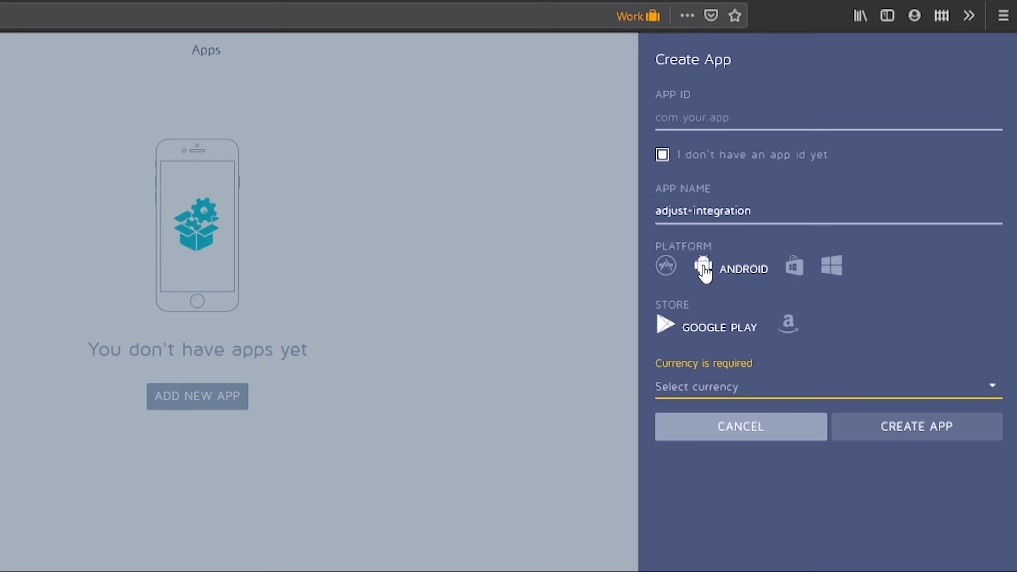
pyautogui.click(824, 387)
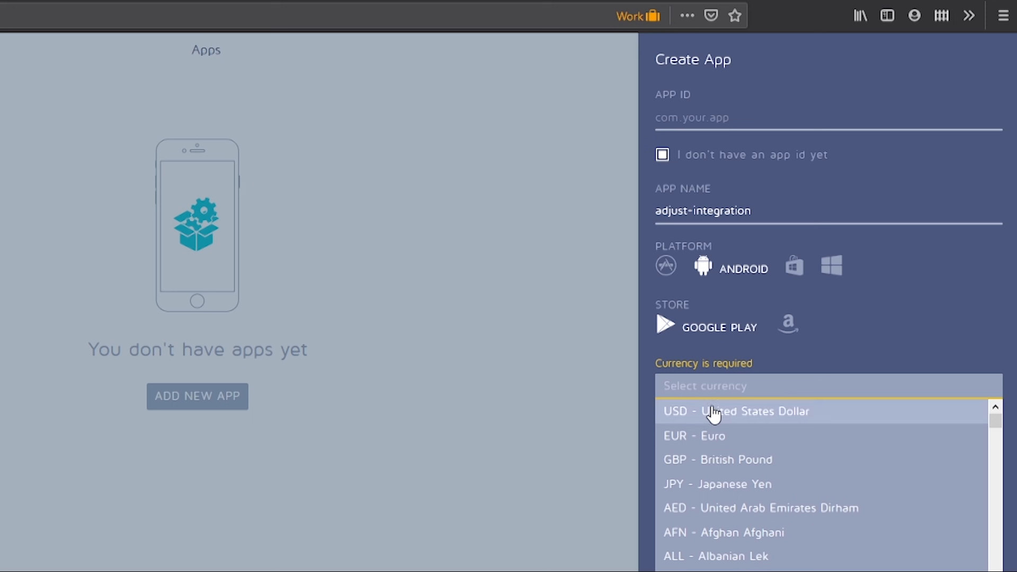
pyautogui.click(736, 411)
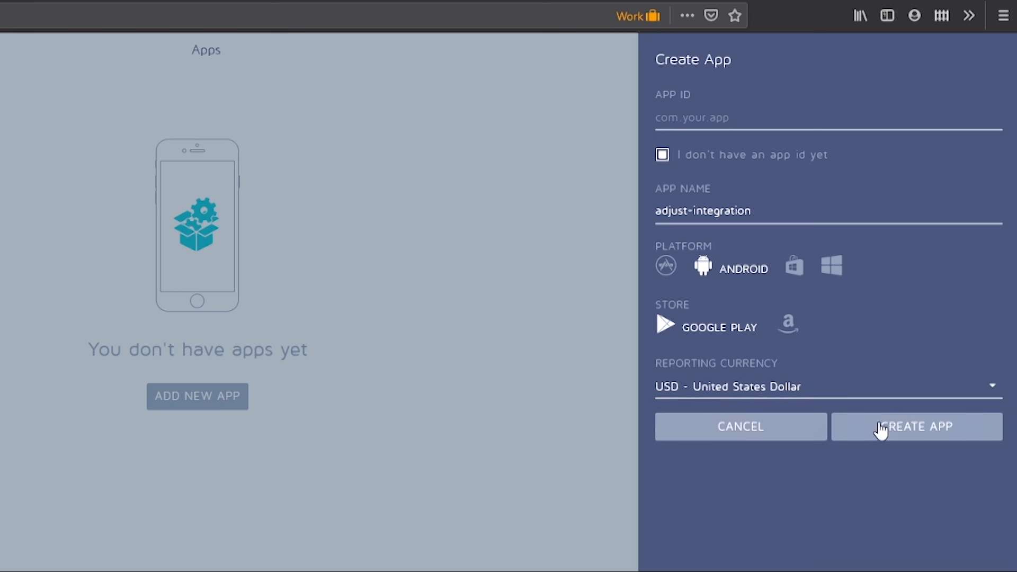
pyautogui.moveTo(568, 378)
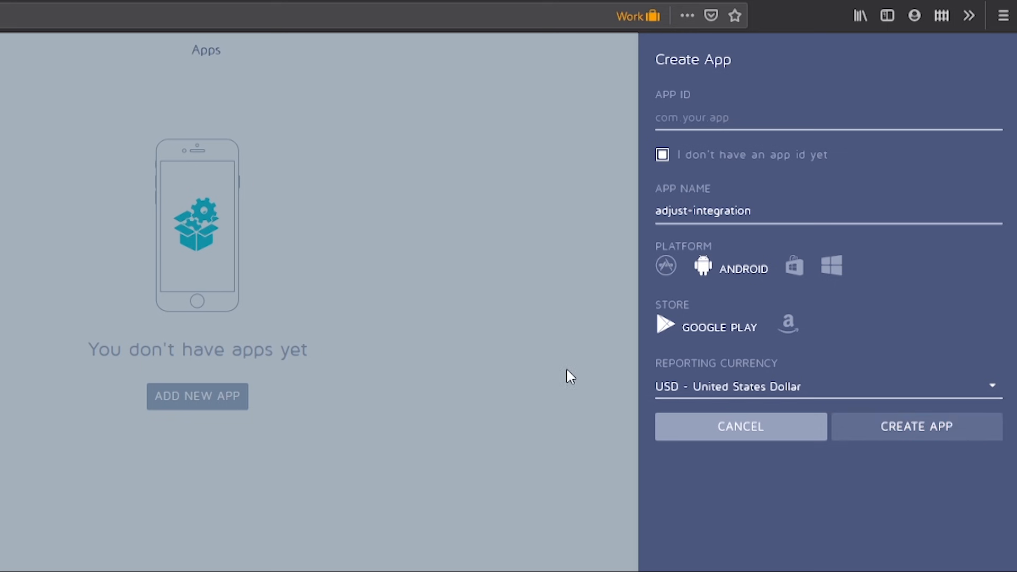
pyautogui.click(916, 426)
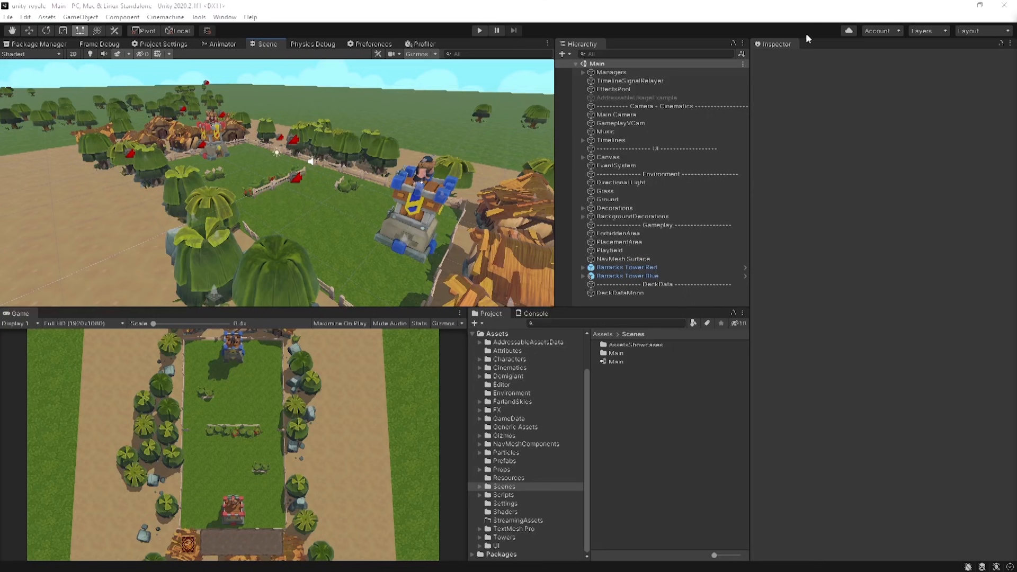
# Step: Import the Adjust SDK package from My Assets in the Package Manager, adding an Adjust folder to Assets
pyautogui.click(224, 17)
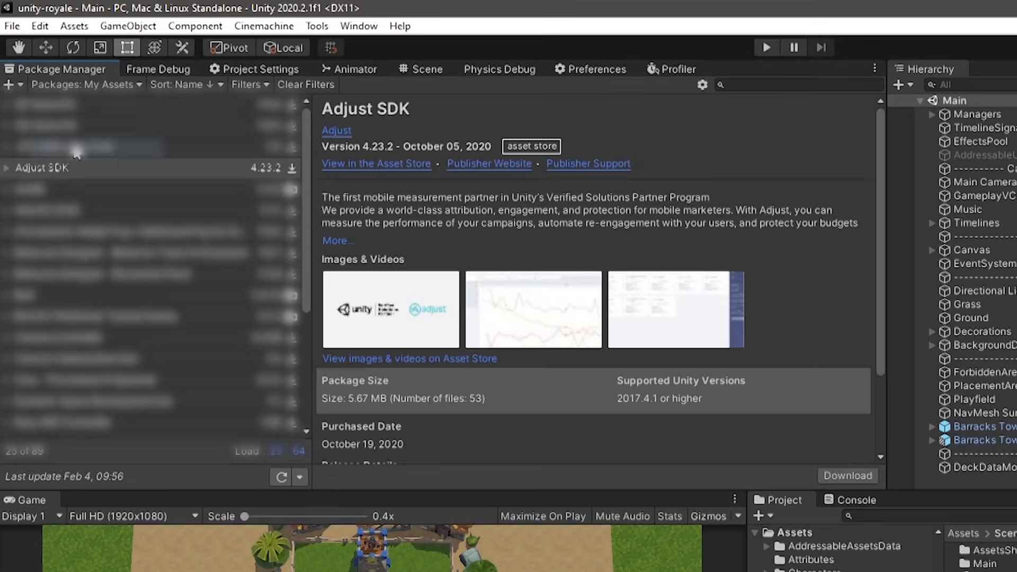
pyautogui.click(74, 168)
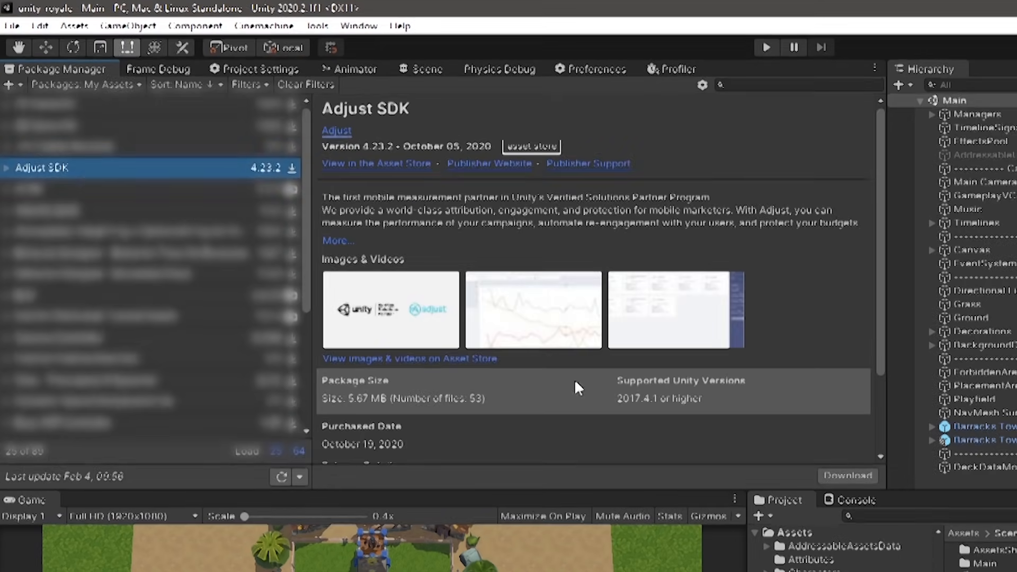
pyautogui.click(848, 475)
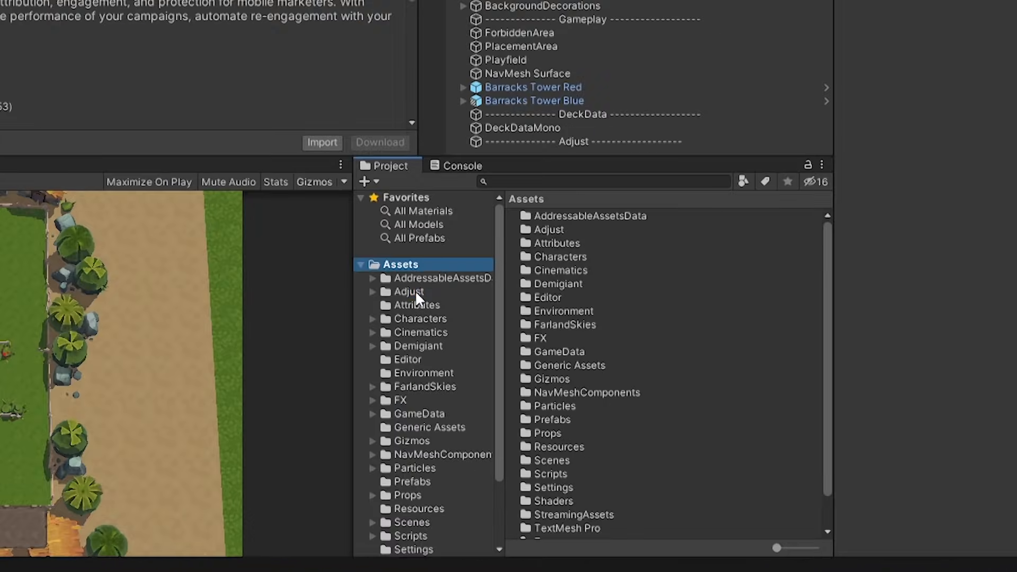
# Step: Add the Adjust prefab from Assets/Adjust/Prefab to the Main scene hierarchy and show its script settings
pyautogui.click(409, 291)
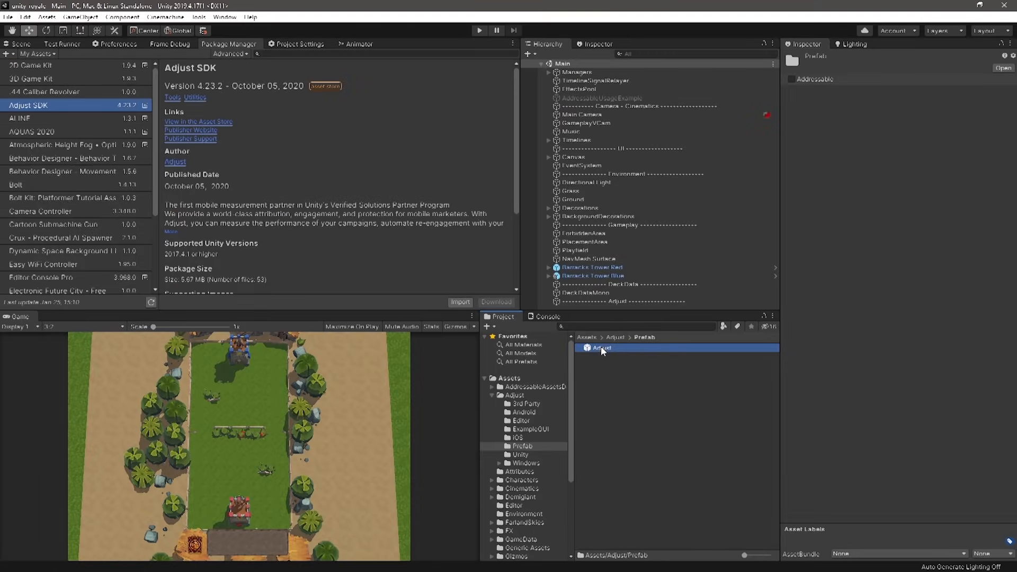
pyautogui.click(599, 348)
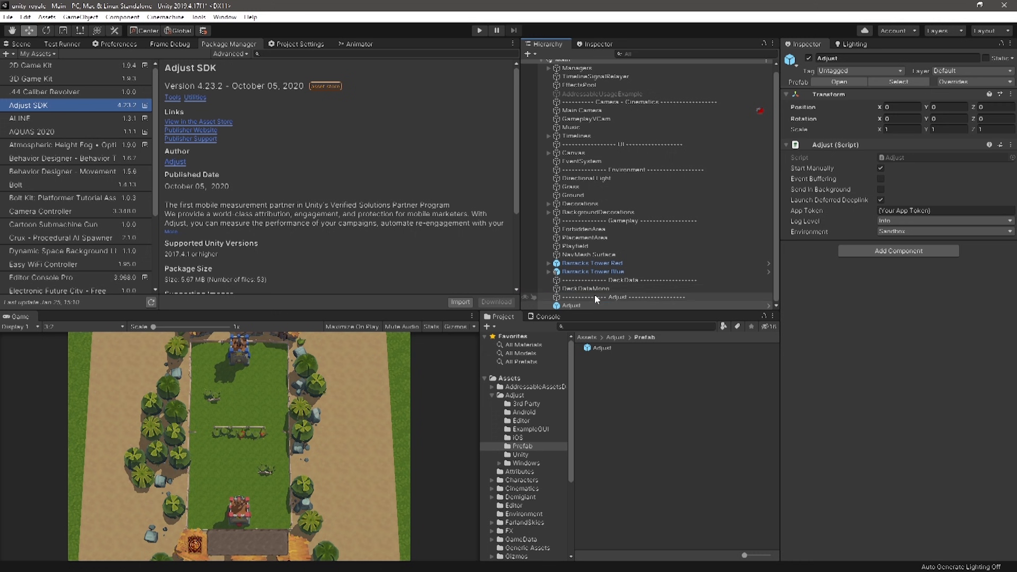
pyautogui.click(571, 305)
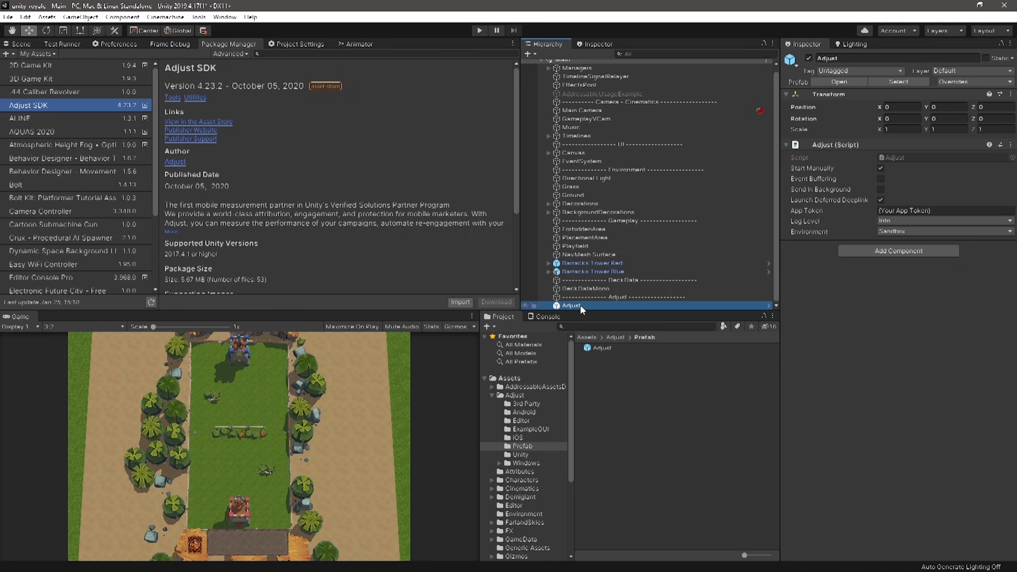
pyautogui.click(20, 43)
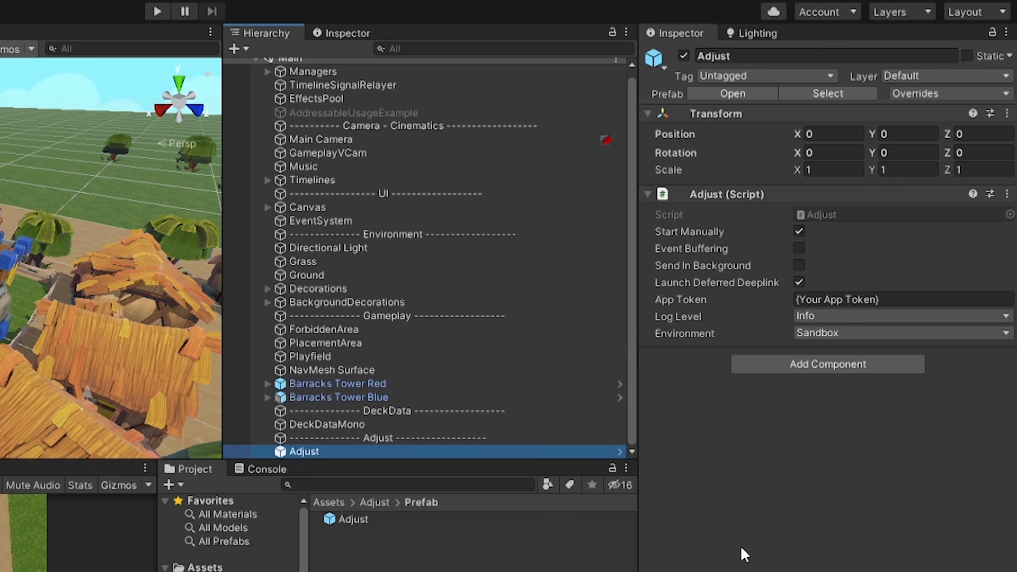
pyautogui.click(690, 232)
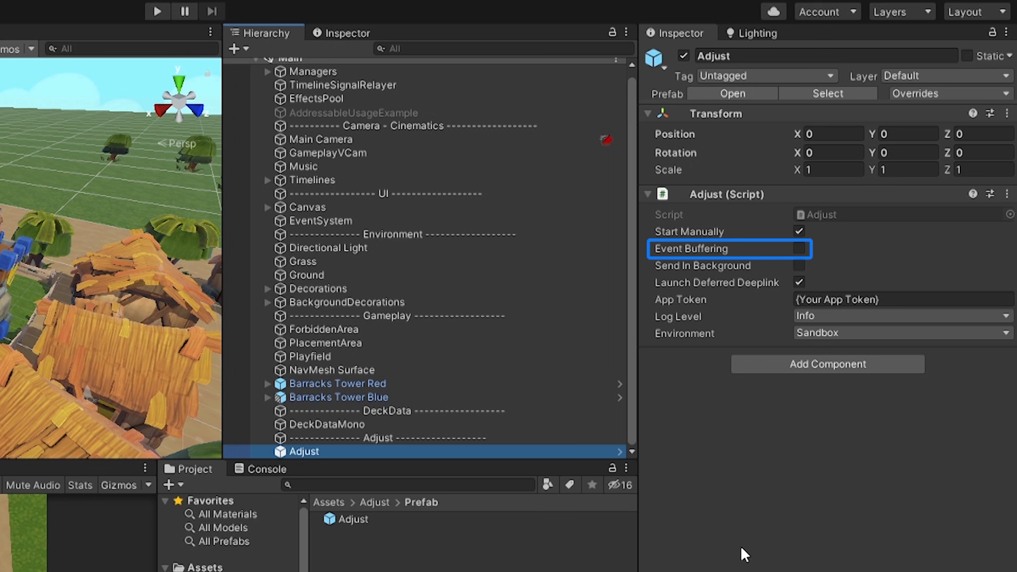
pyautogui.click(729, 266)
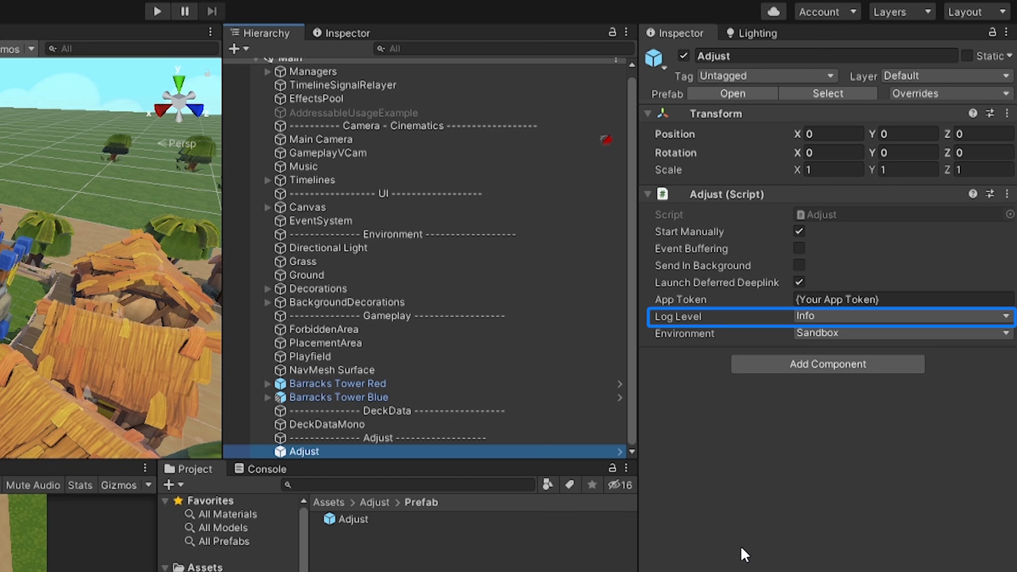
pyautogui.click(902, 317)
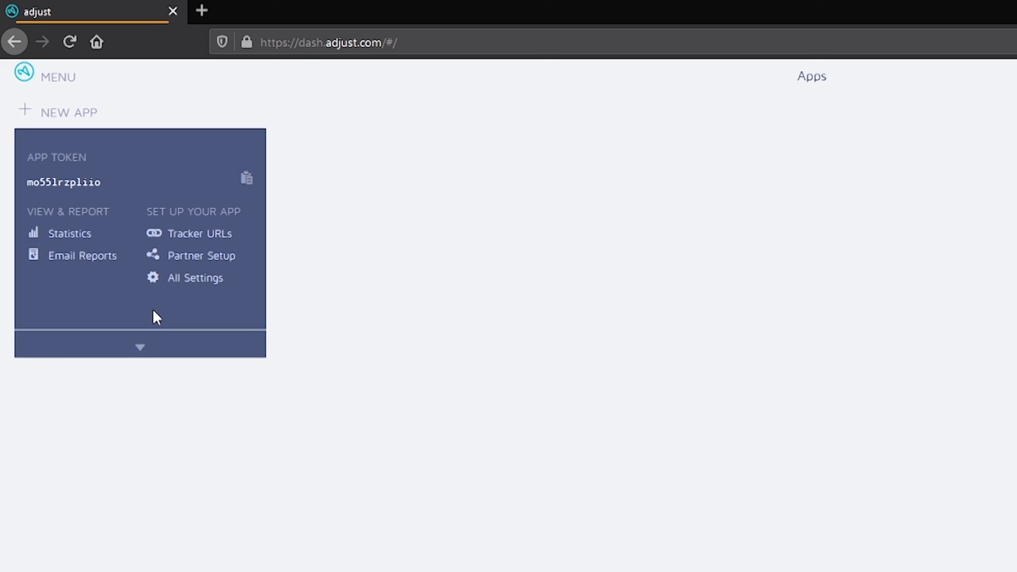
pyautogui.moveTo(117, 190)
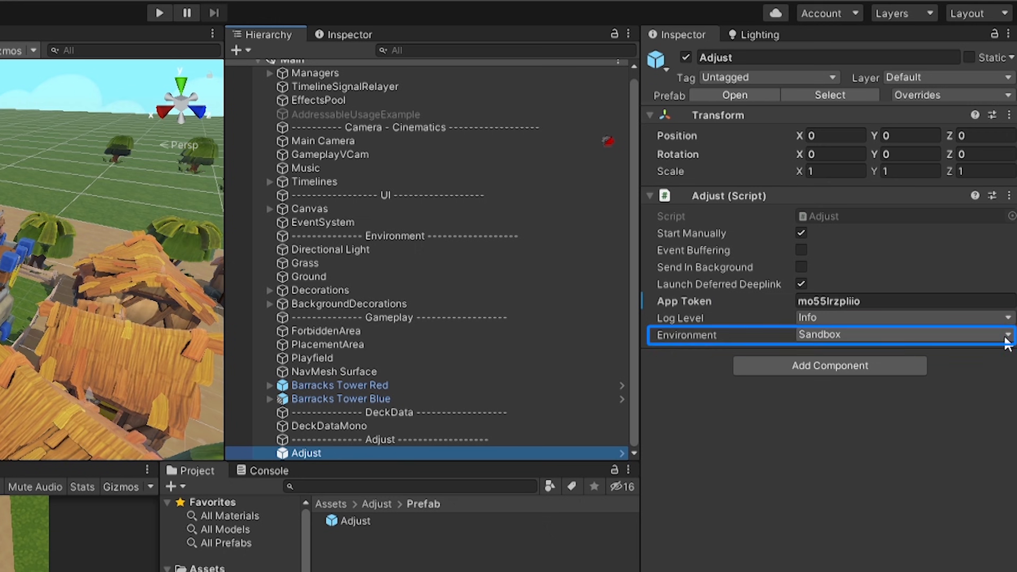
# Step: Review the Adjust component's Environment choices and keep Sandbox selected
pyautogui.click(902, 335)
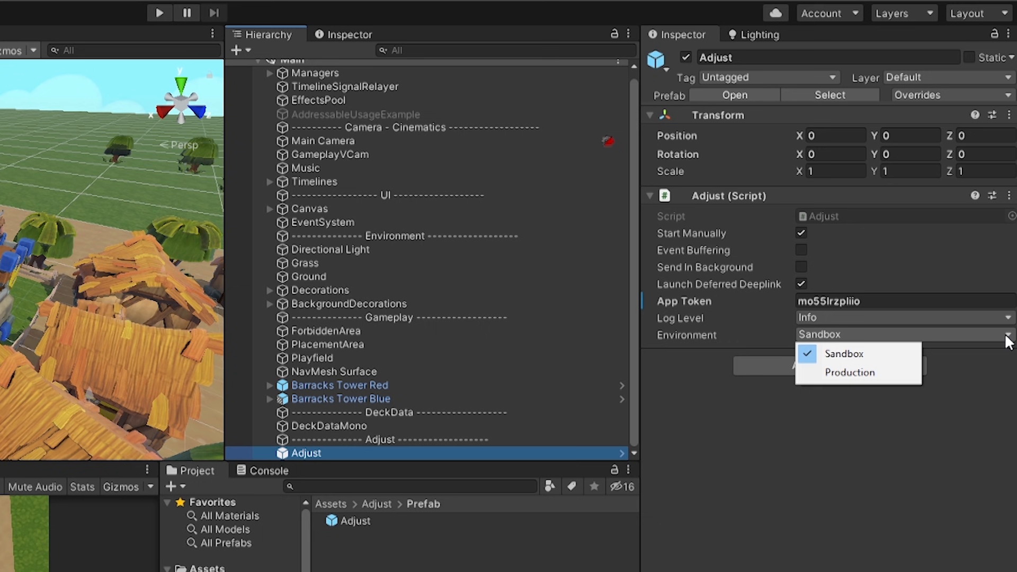
pyautogui.moveTo(960, 356)
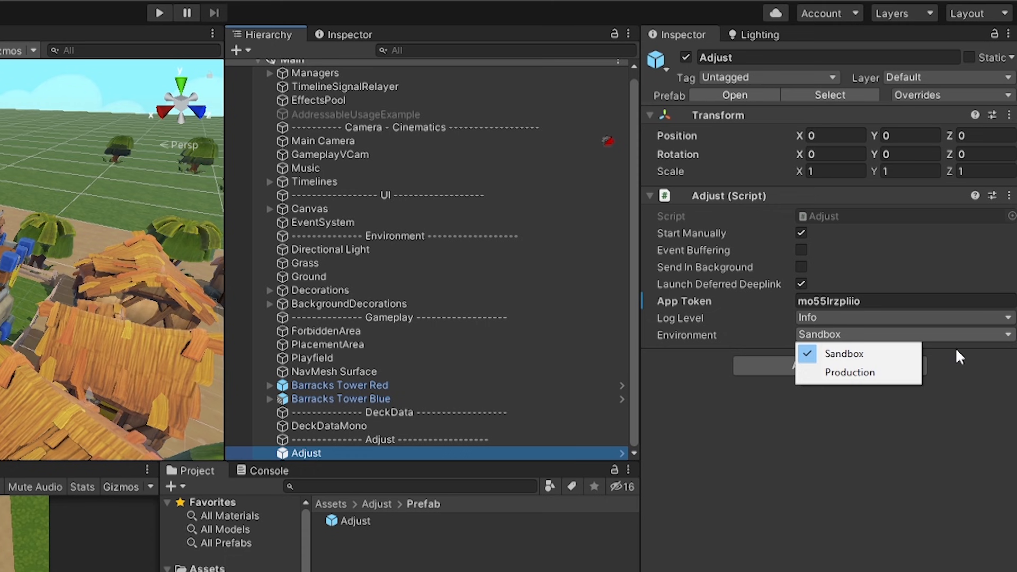
pyautogui.click(851, 372)
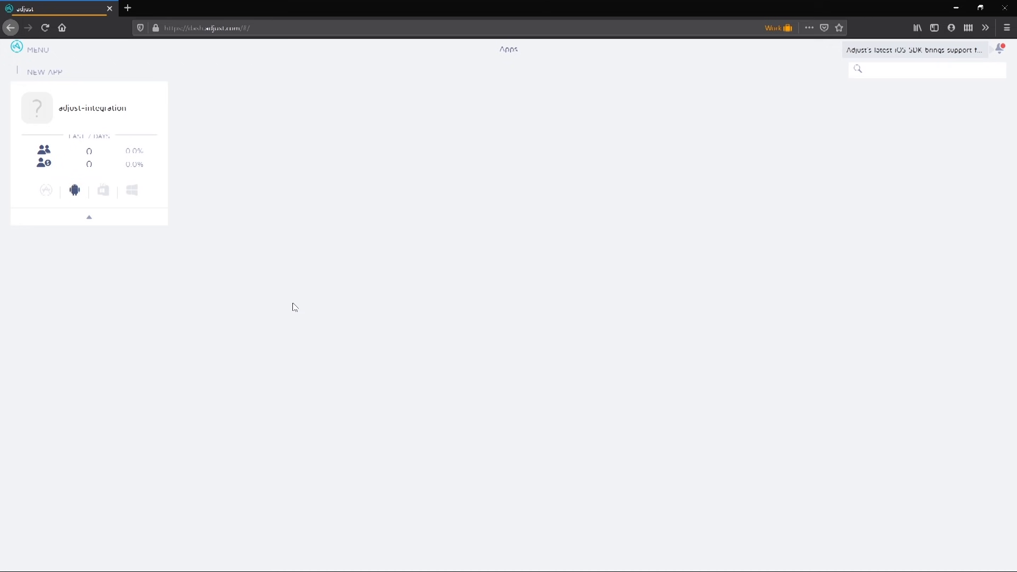
pyautogui.moveTo(105, 221)
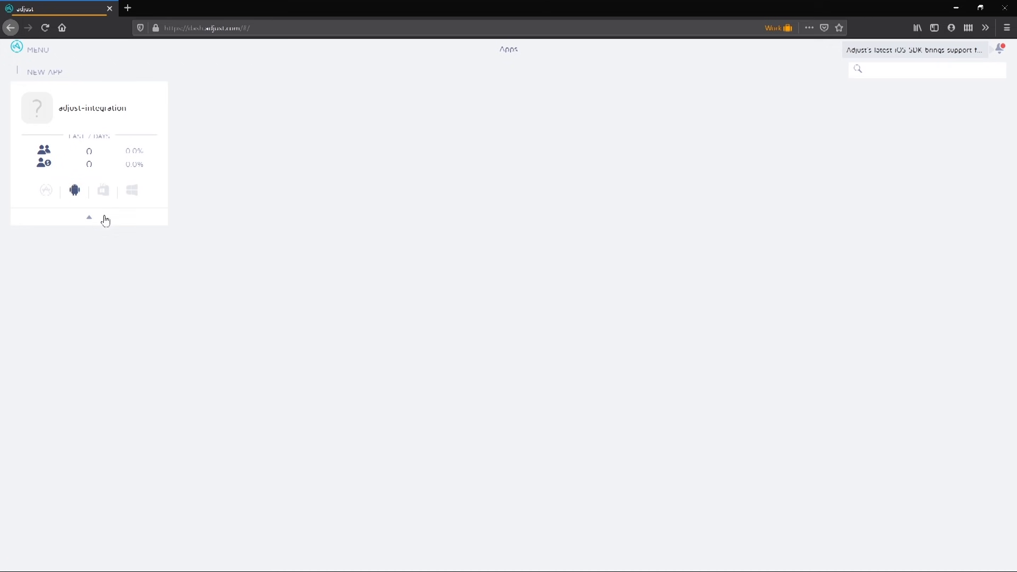
# Step: From the app card's All Settings > Events, create a new event named shuffle-event
pyautogui.click(89, 218)
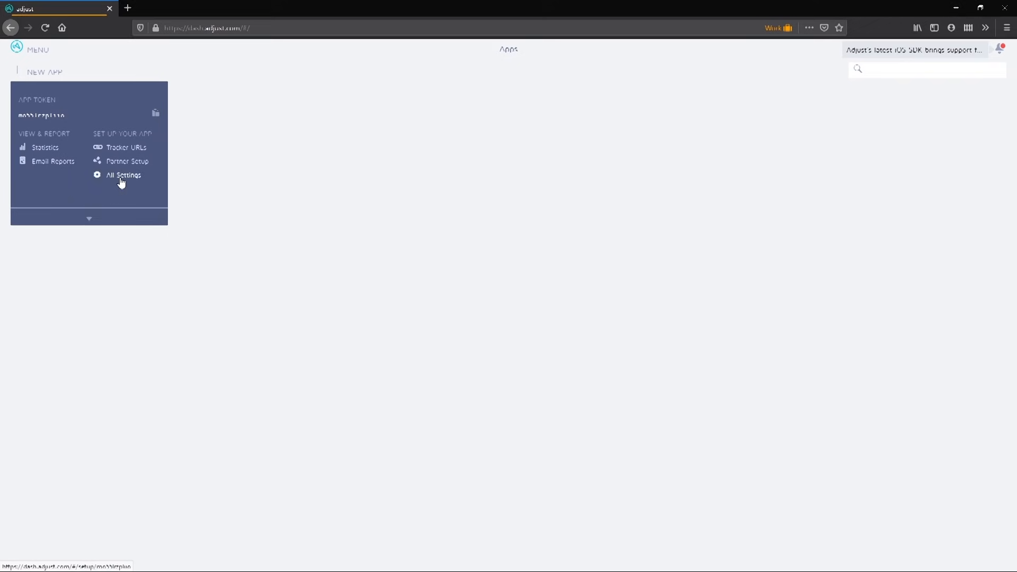
pyautogui.click(123, 175)
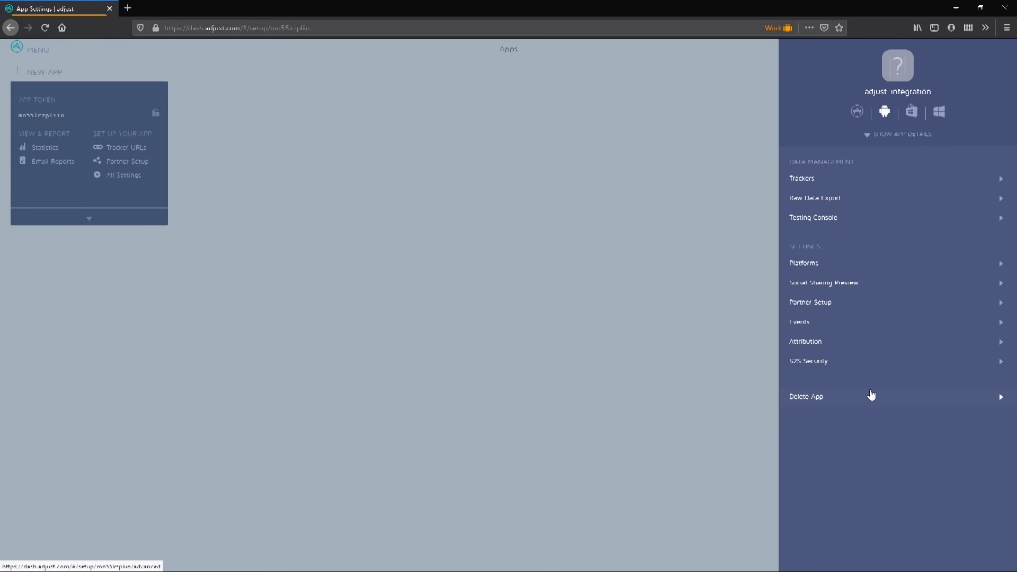
pyautogui.click(799, 322)
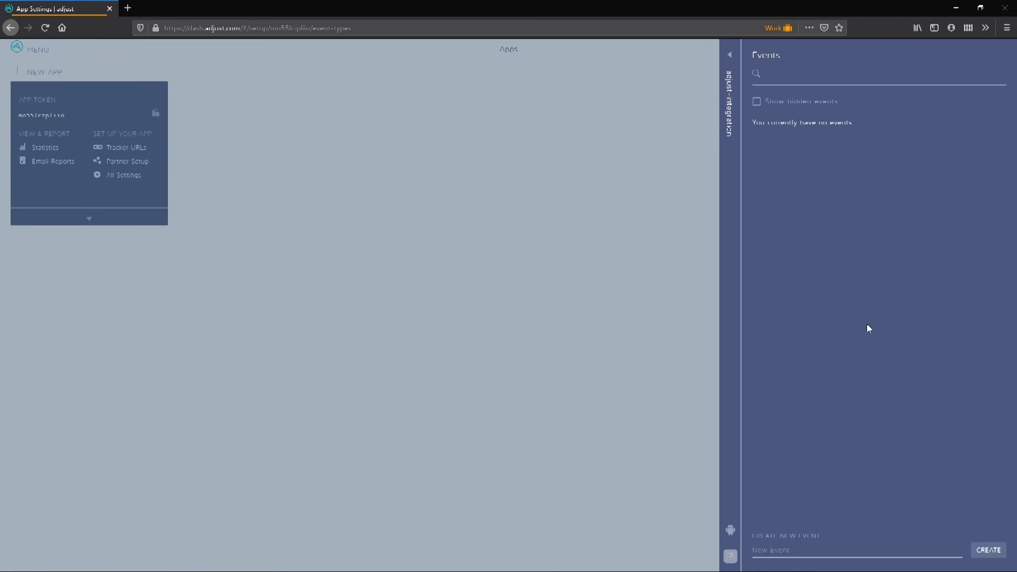
pyautogui.click(856, 549)
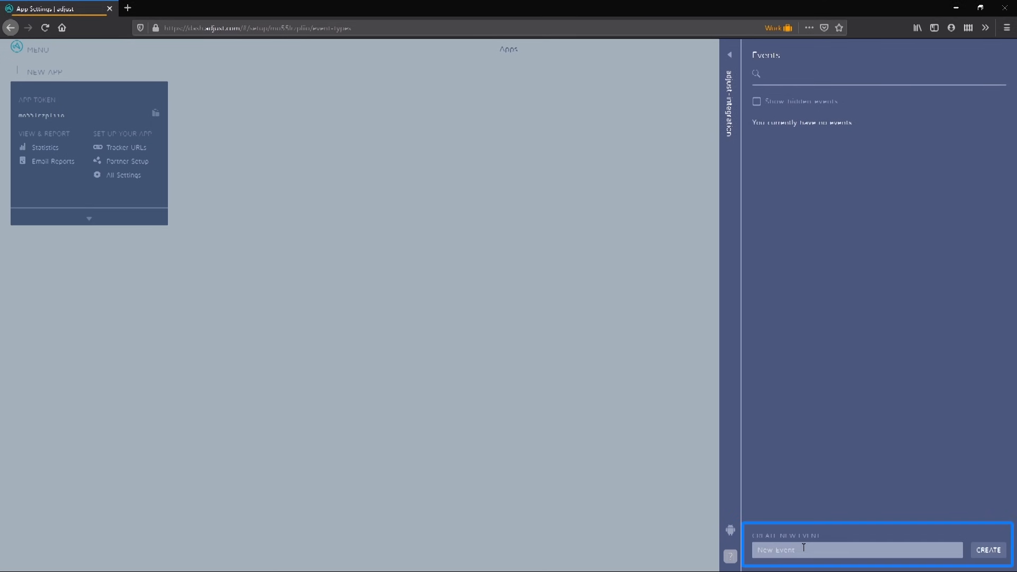
pyautogui.write('shuttle-event')
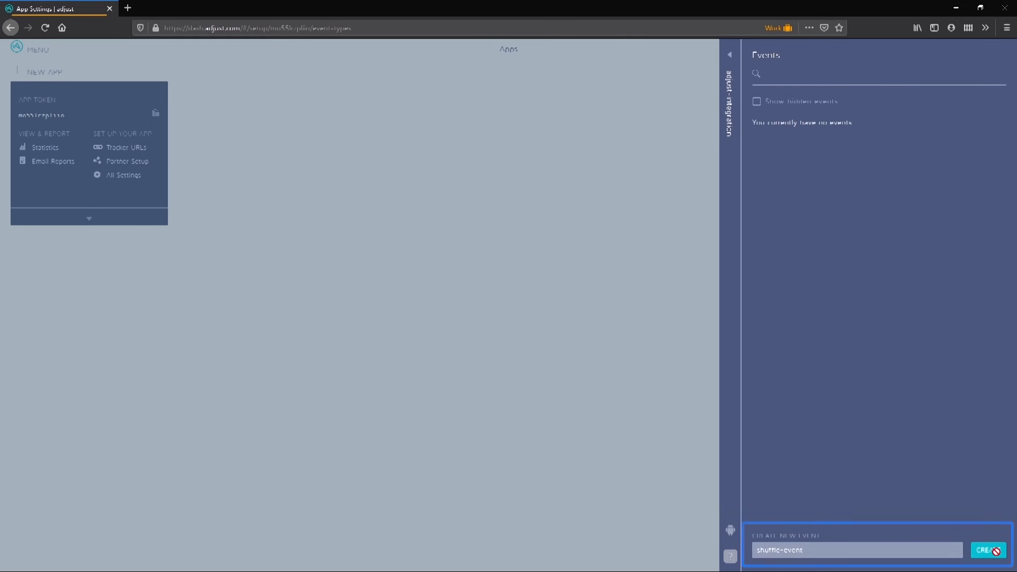
pyautogui.click(987, 550)
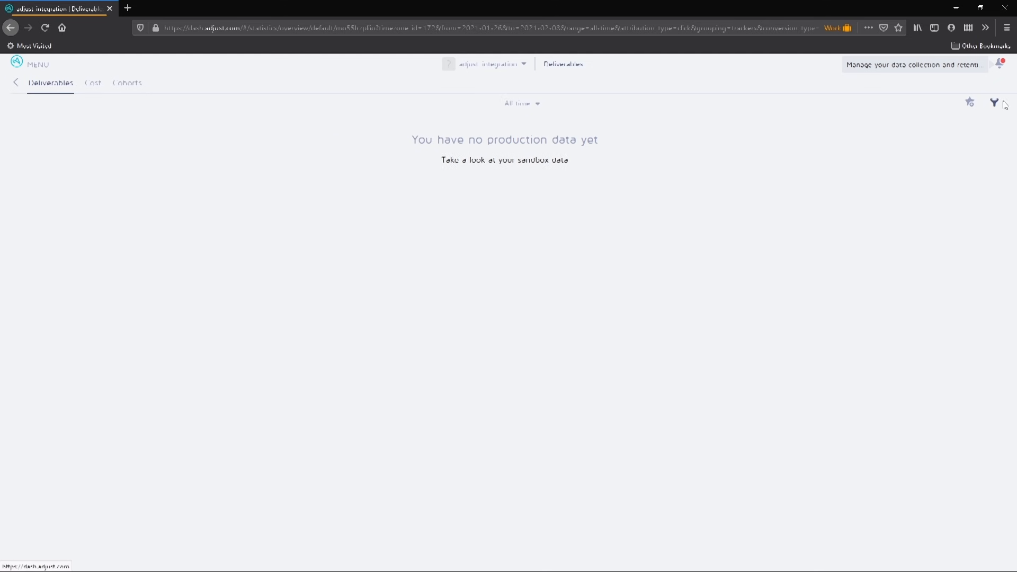
# Step: Enable Sandbox Mode in the Deliverables filter, showing 2 sessions, 5 revenue events, $7.50 revenue, 2 shuffle events
pyautogui.click(993, 103)
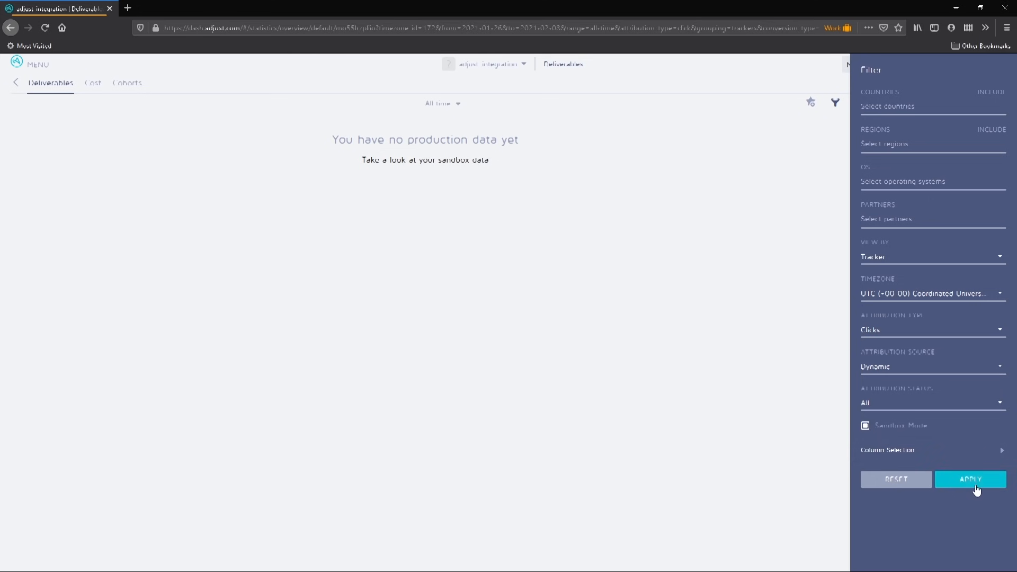
pyautogui.click(969, 479)
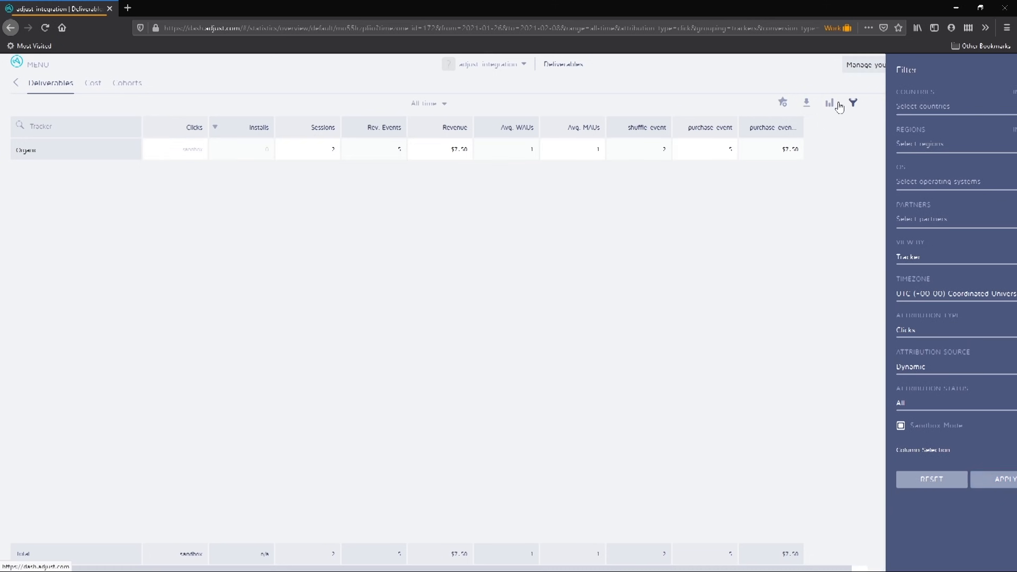
pyautogui.click(854, 103)
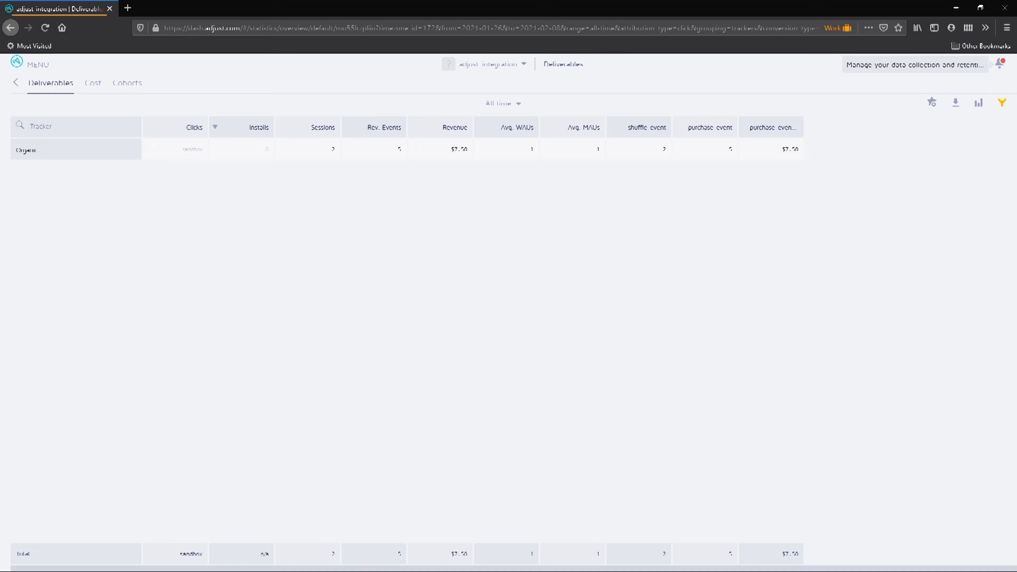
# Step: Switch the Deliverables statistics to graph view and chart the shuffle event counts
pyautogui.click(978, 101)
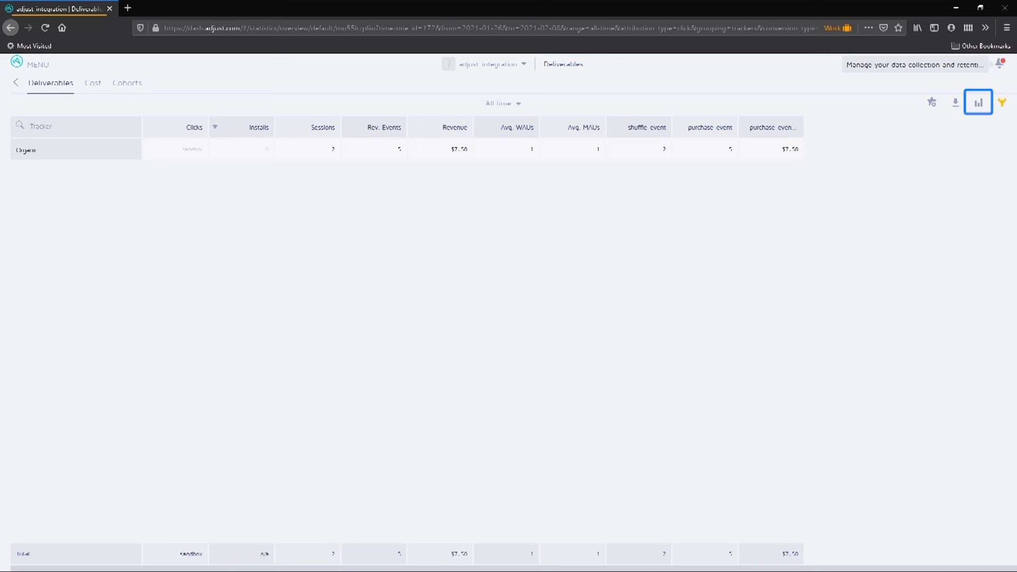
pyautogui.click(978, 103)
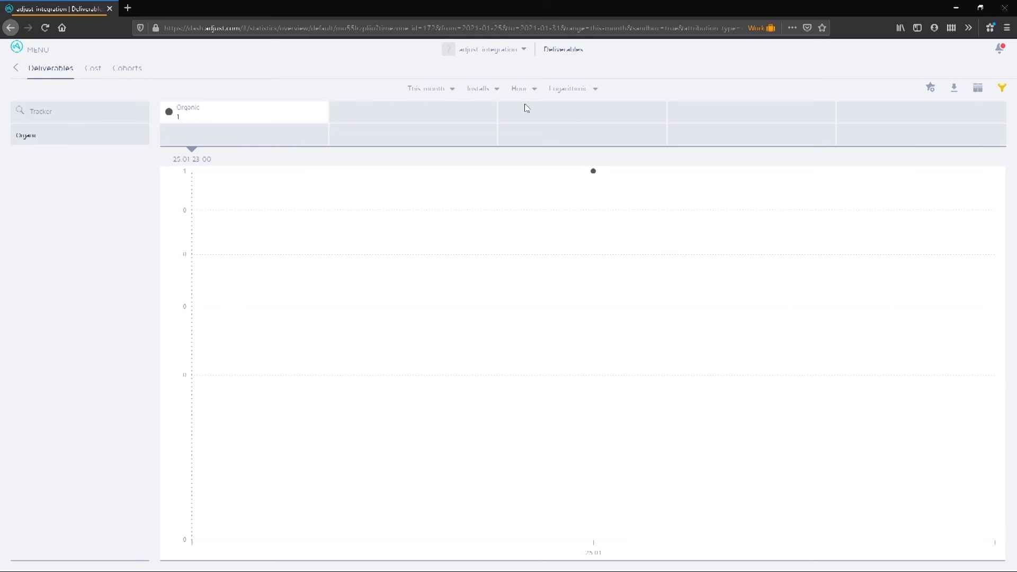
pyautogui.click(481, 89)
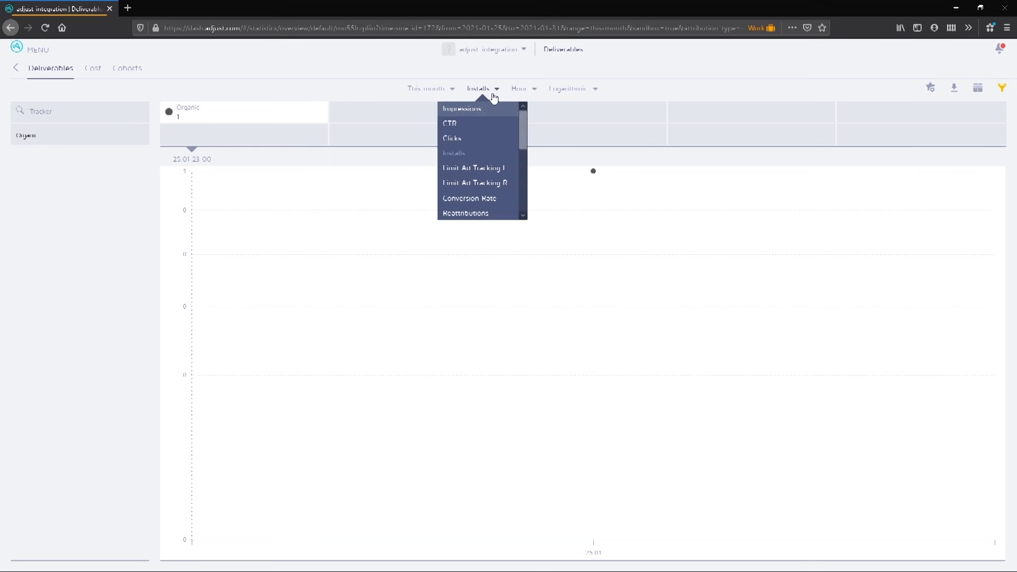
pyautogui.scroll(-3)
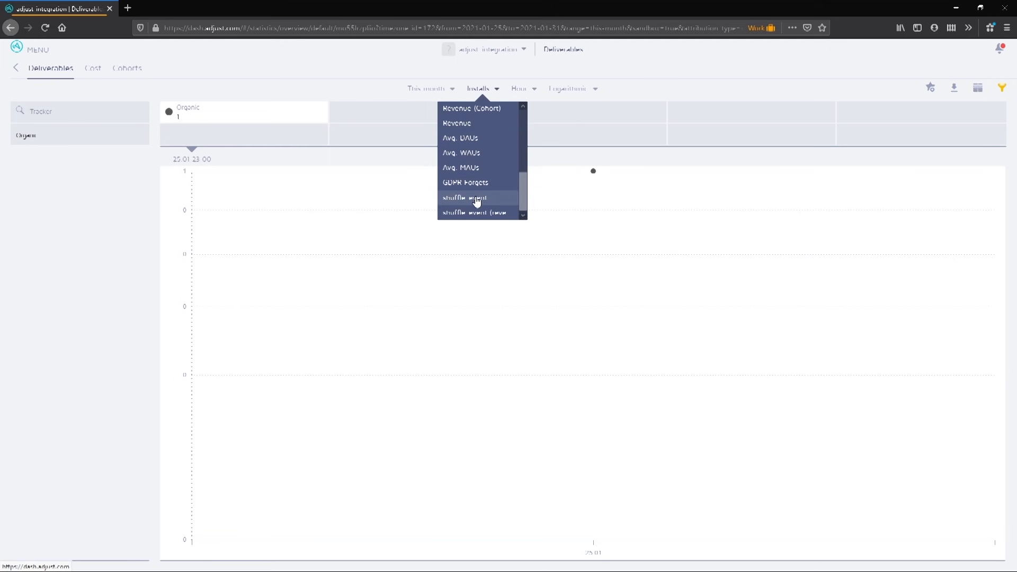
pyautogui.click(464, 198)
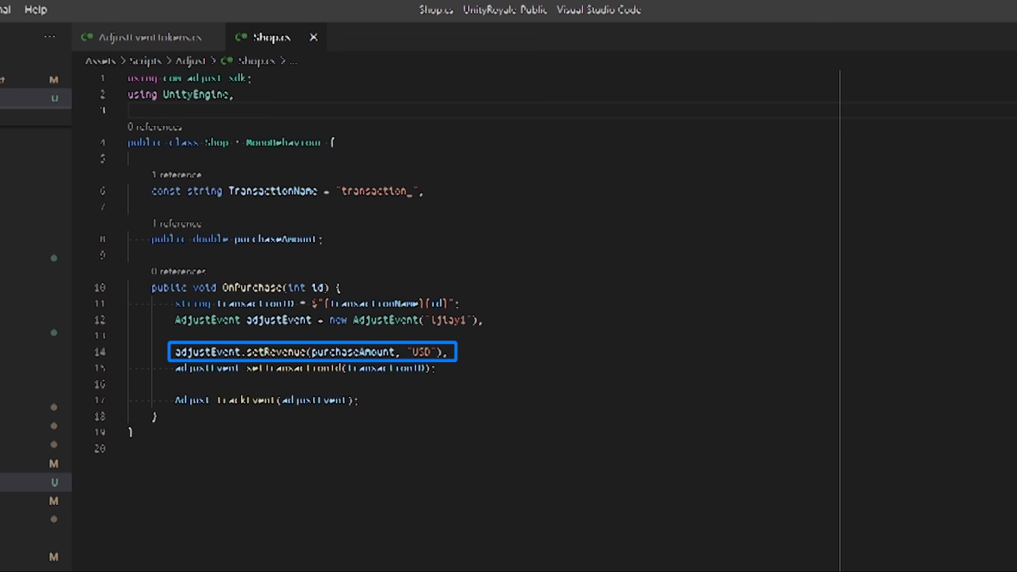
# Step: Review the Shop.cs OnPurchase handler calling setRevenue(purchaseAmount, "USD") and setTransactionId before trackEvent
pyautogui.press('Down')
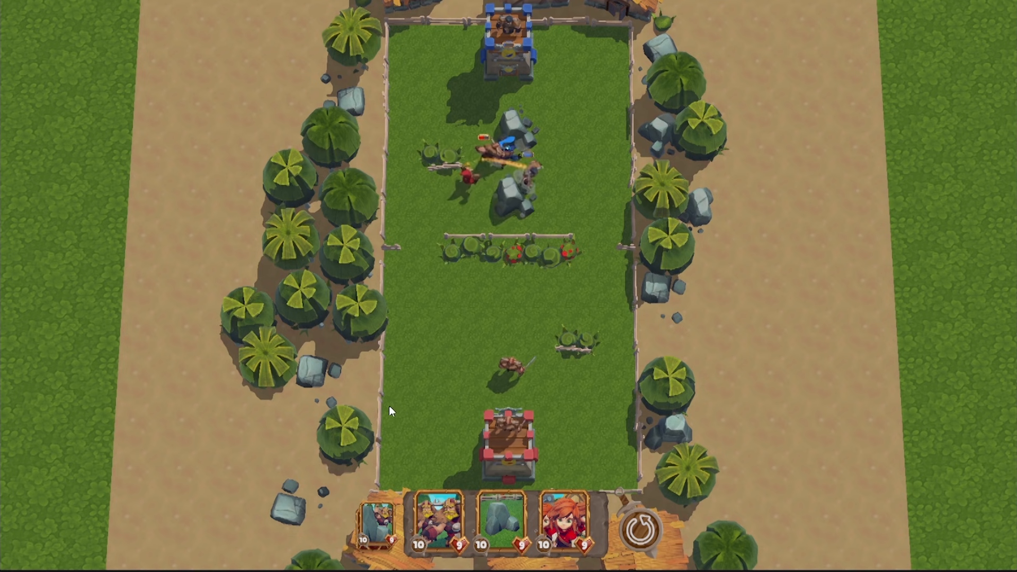
pyautogui.click(566, 519)
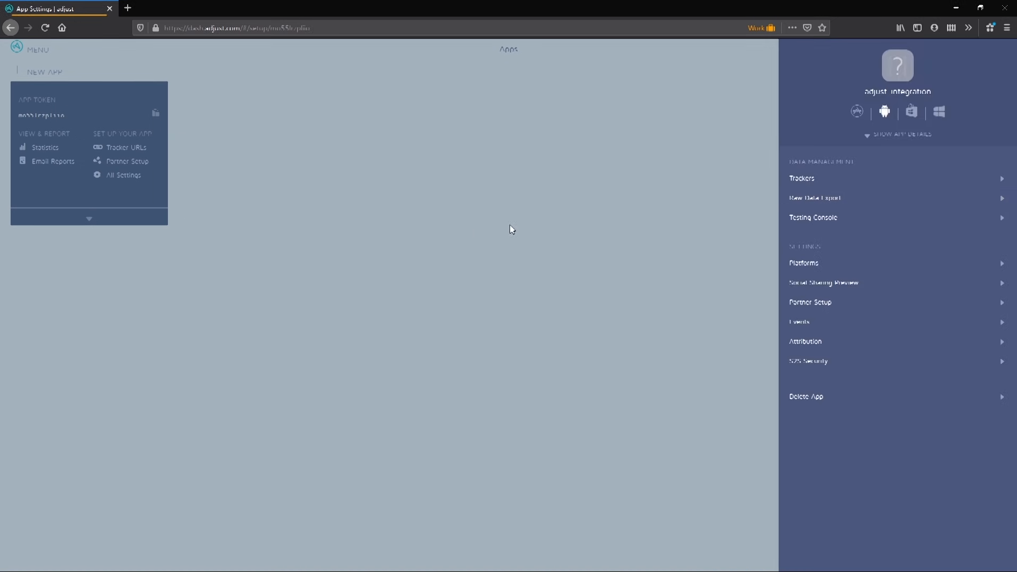
pyautogui.click(815, 198)
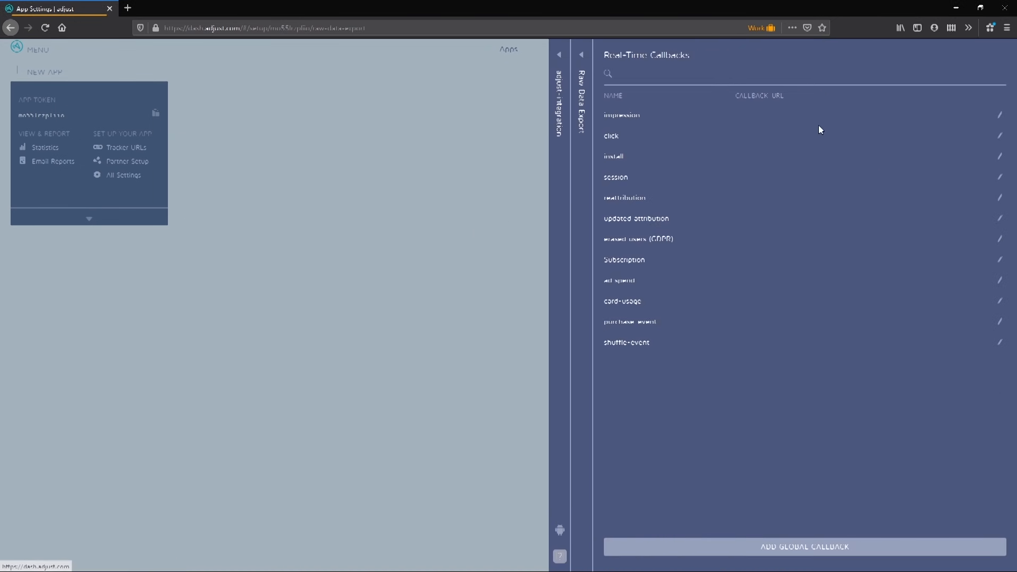
pyautogui.click(803, 546)
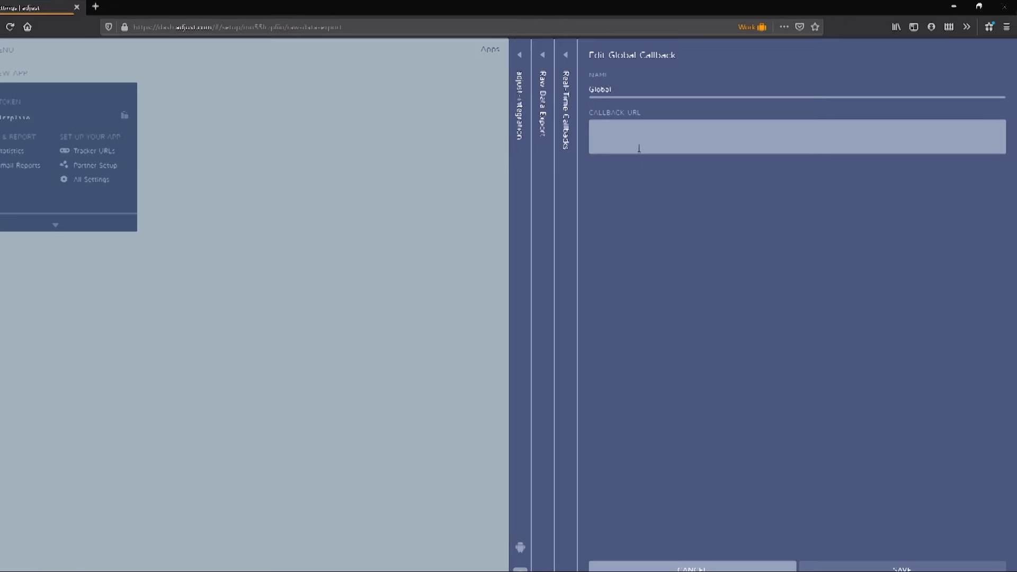
pyautogui.write('www.serverendpoint.com/')
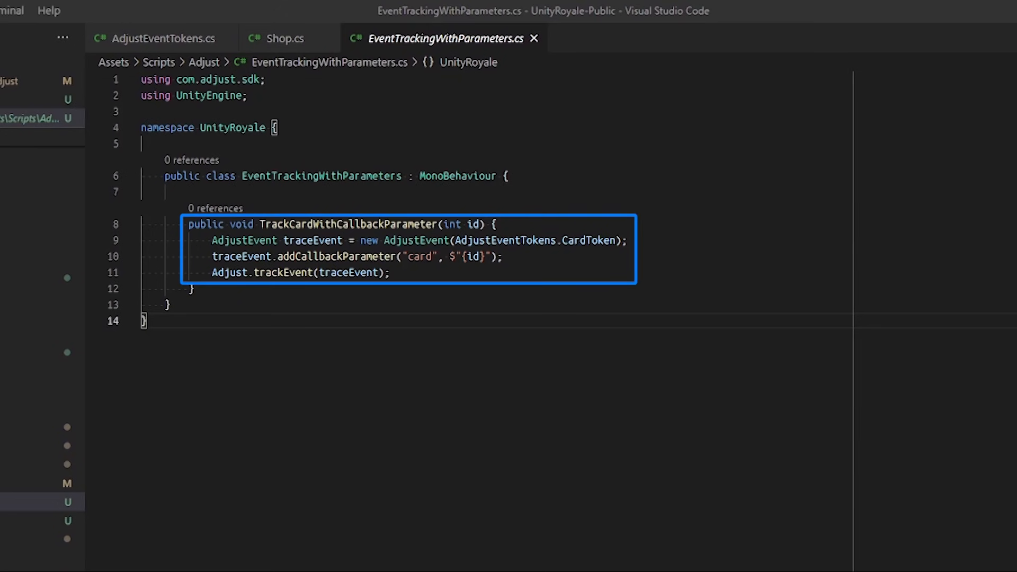
pyautogui.moveTo(314, 519)
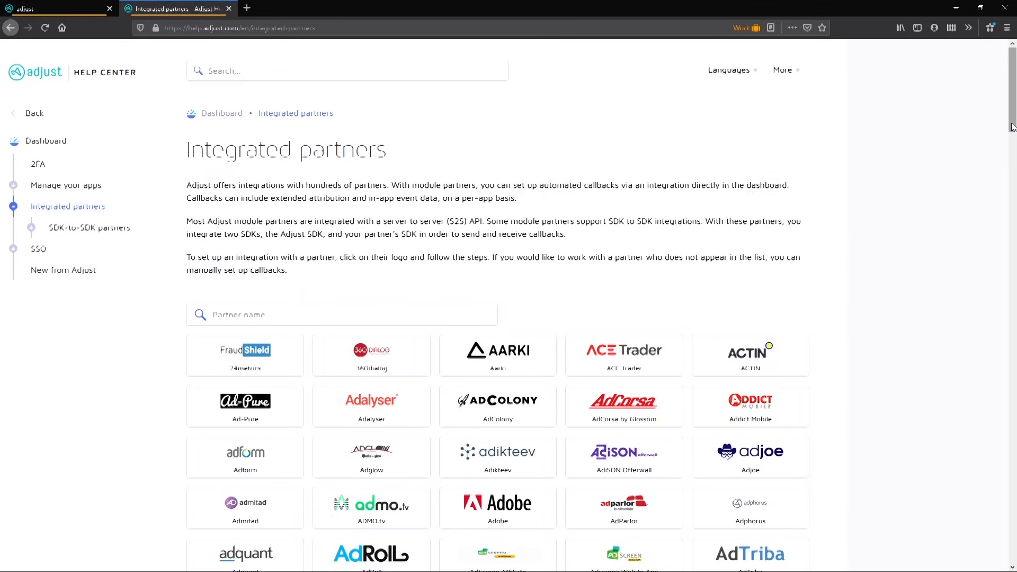
# Step: Scroll down through the Integrated partners logo grid in the Help Center
pyautogui.scroll(-3)
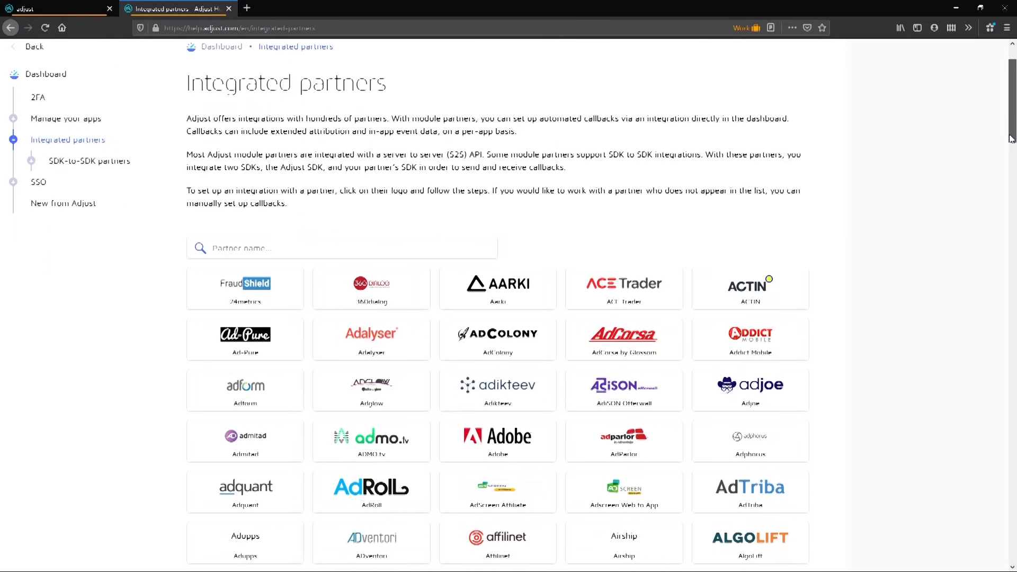
pyautogui.scroll(-3)
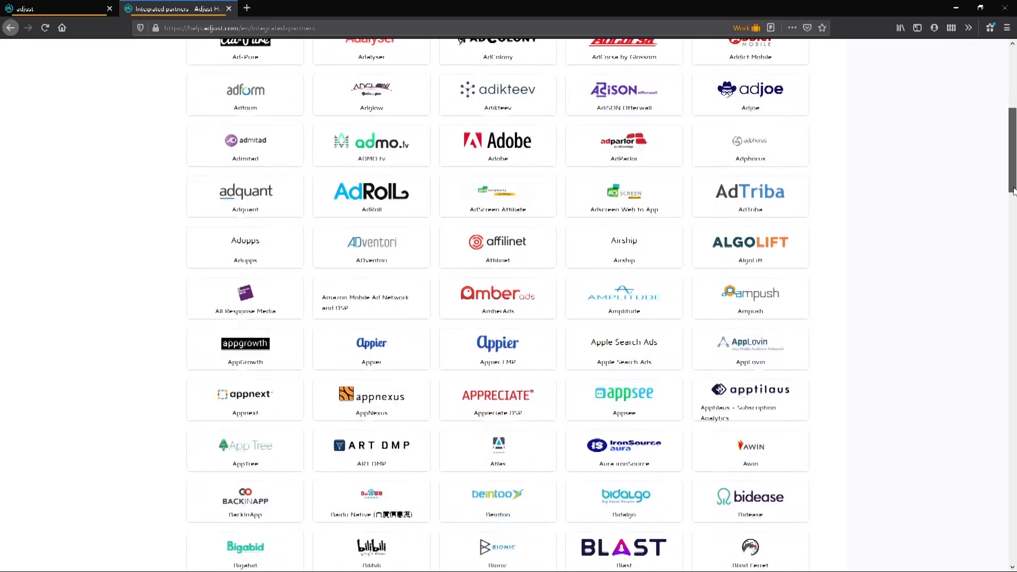
pyautogui.scroll(-3)
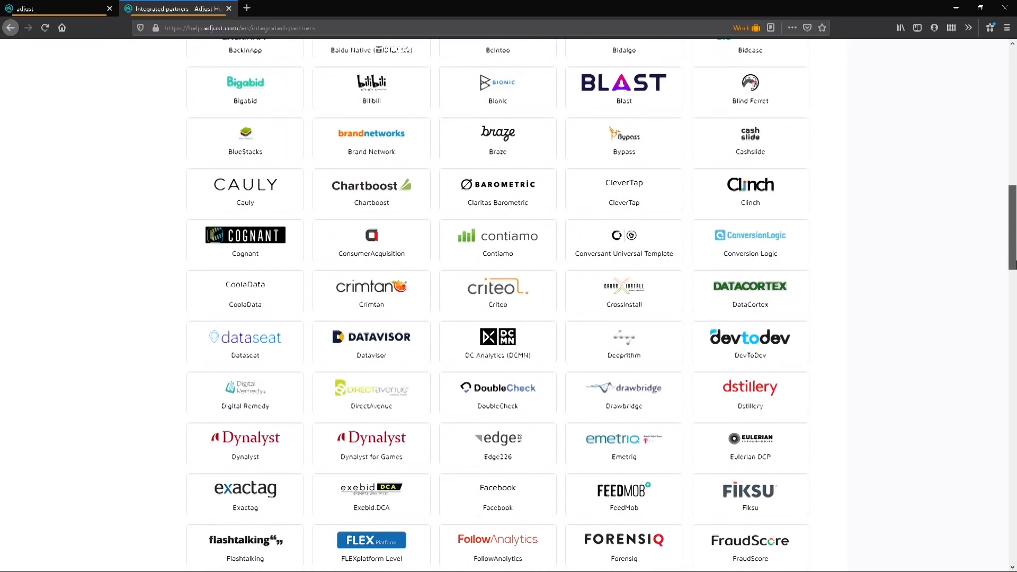
pyautogui.scroll(-3)
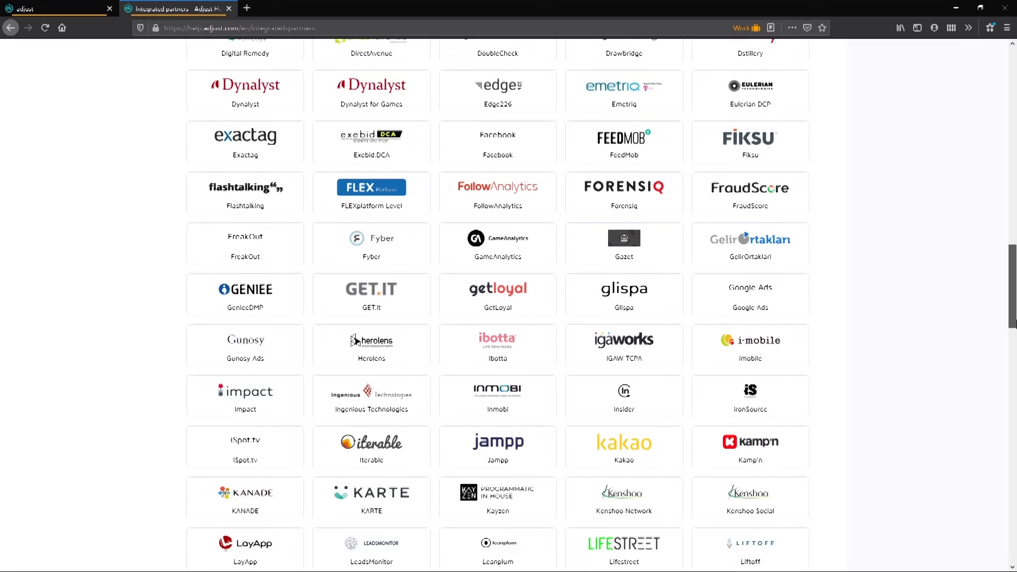
pyautogui.scroll(-3)
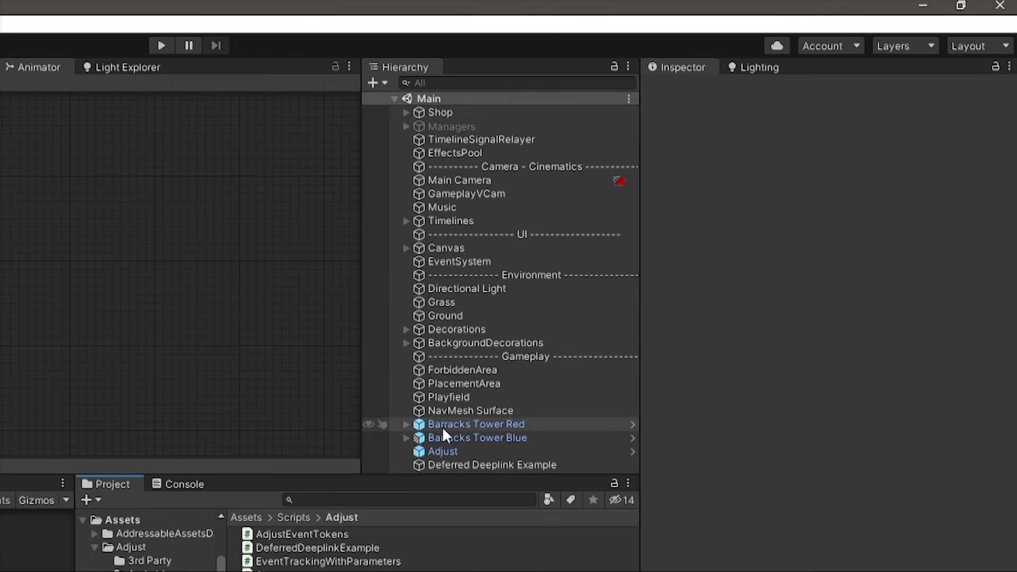
# Step: Select the Adjust GameObject to show its script component's app token, logging and Sandbox environment
pyautogui.click(443, 451)
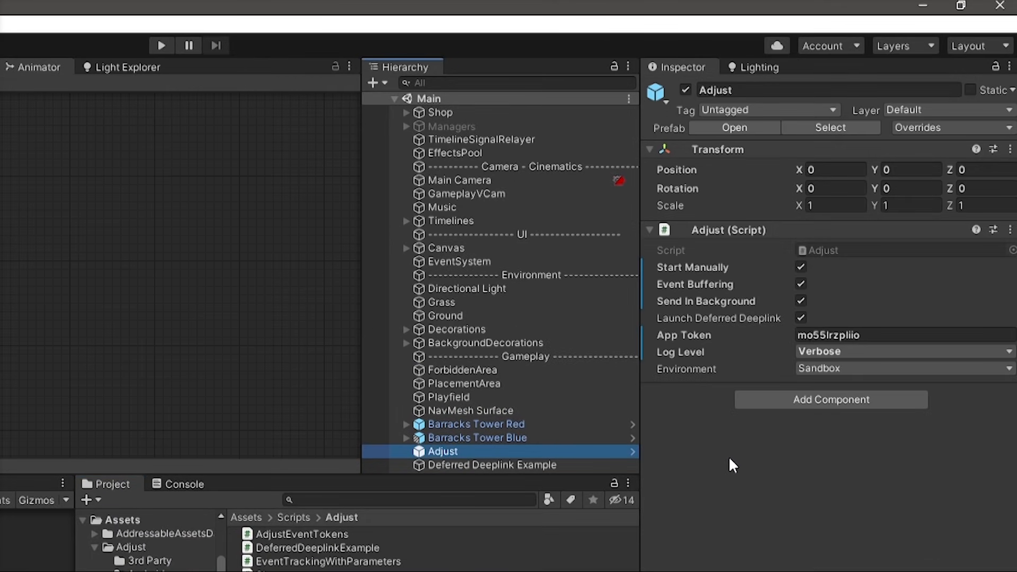
pyautogui.moveTo(616, 467)
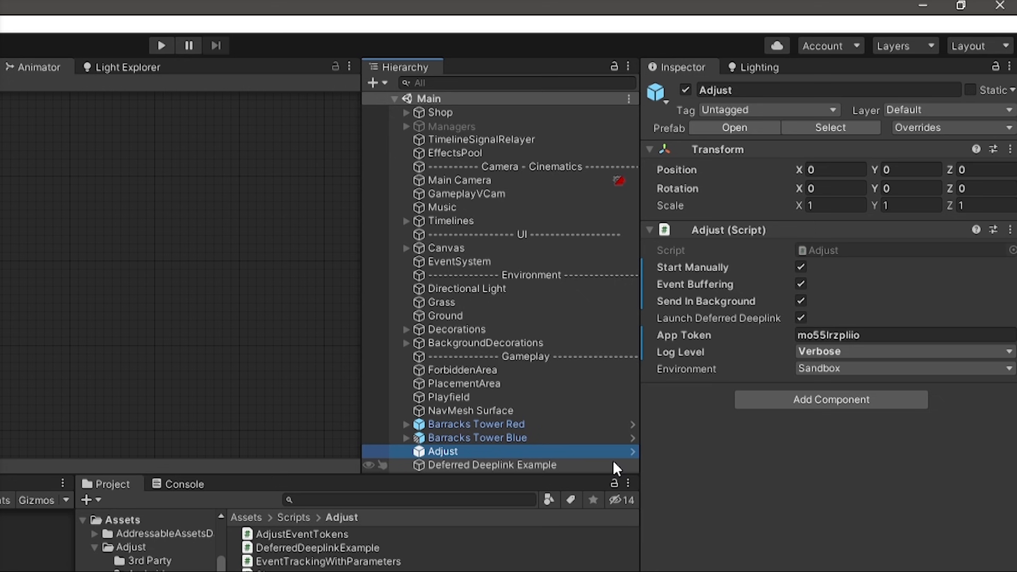
pyautogui.click(490, 464)
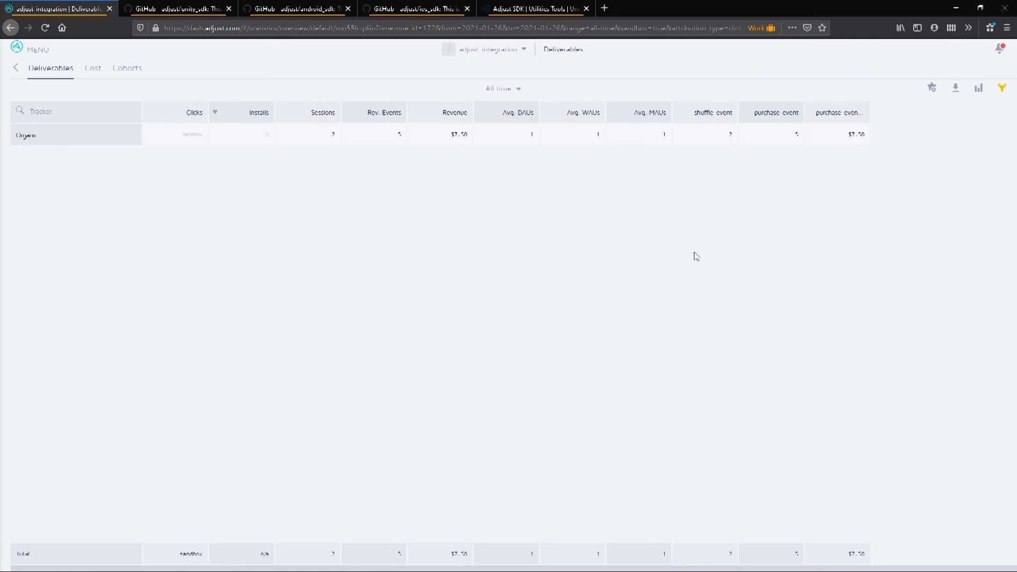
# Step: Show Deliverables as a graph limited to This month
pyautogui.click(978, 88)
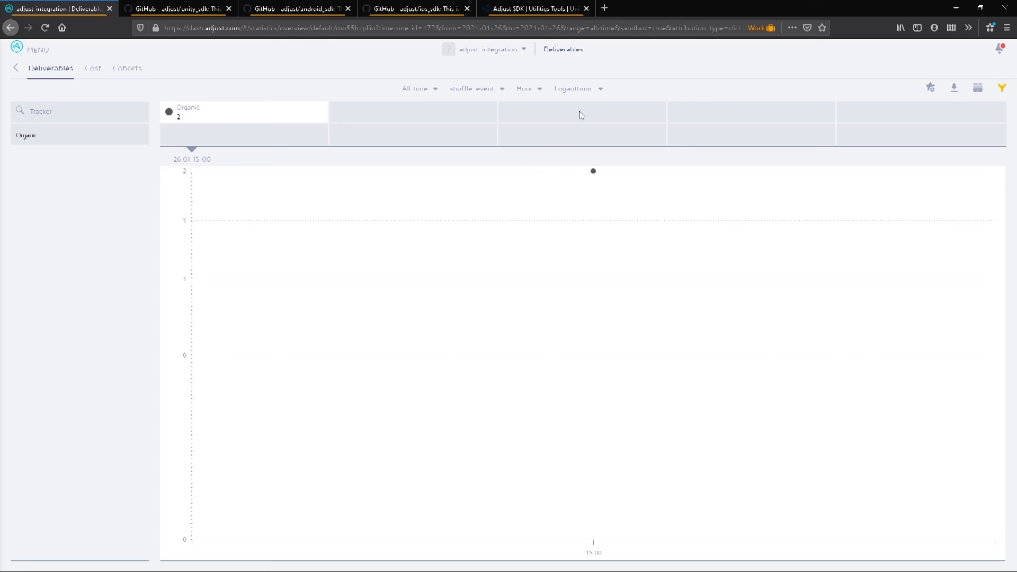
pyautogui.click(574, 89)
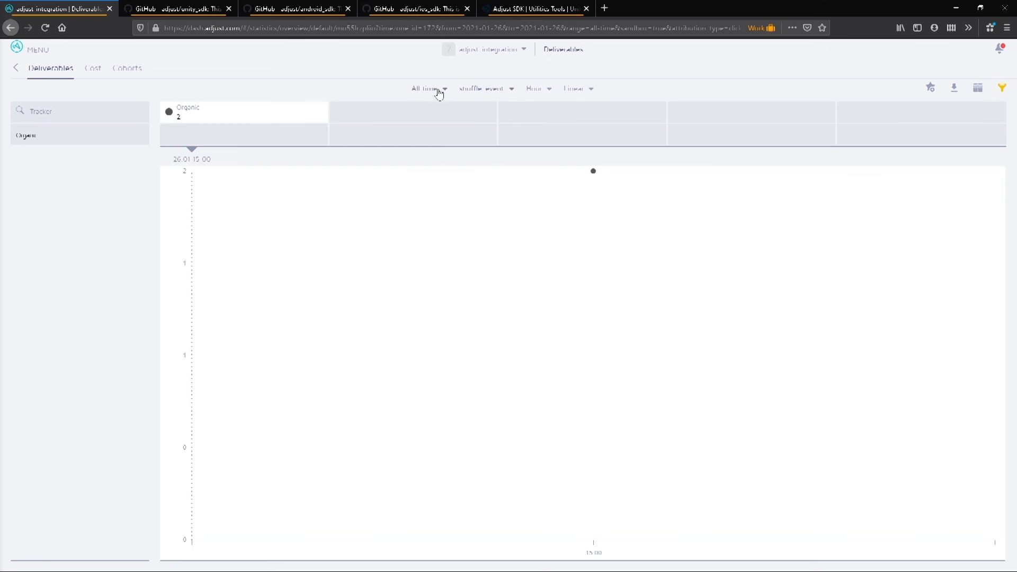
pyautogui.click(426, 88)
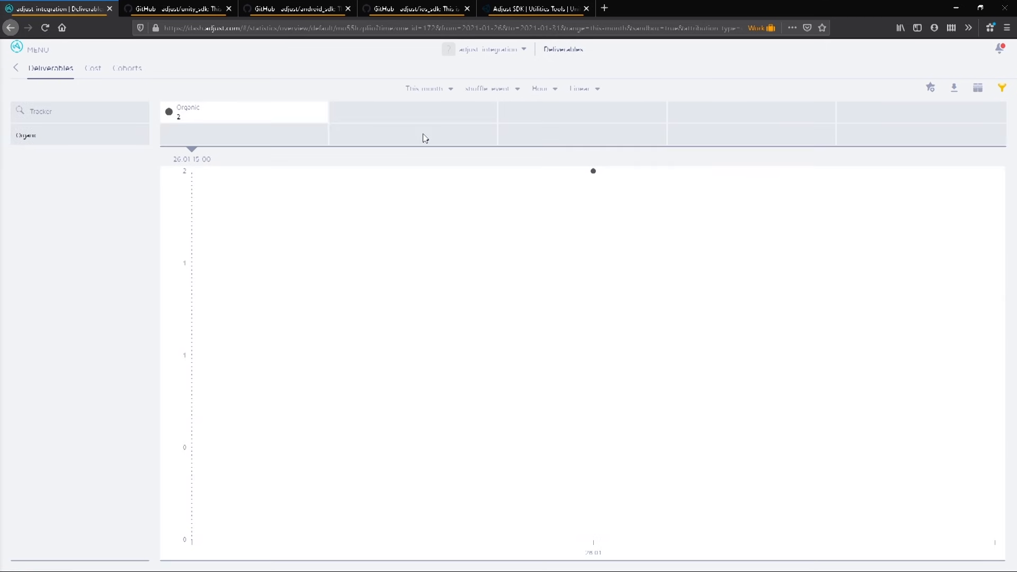
# Step: Chart shuffle-event, then card-usage, then purchase-event revenue, showing $7.50 organic
pyautogui.click(542, 89)
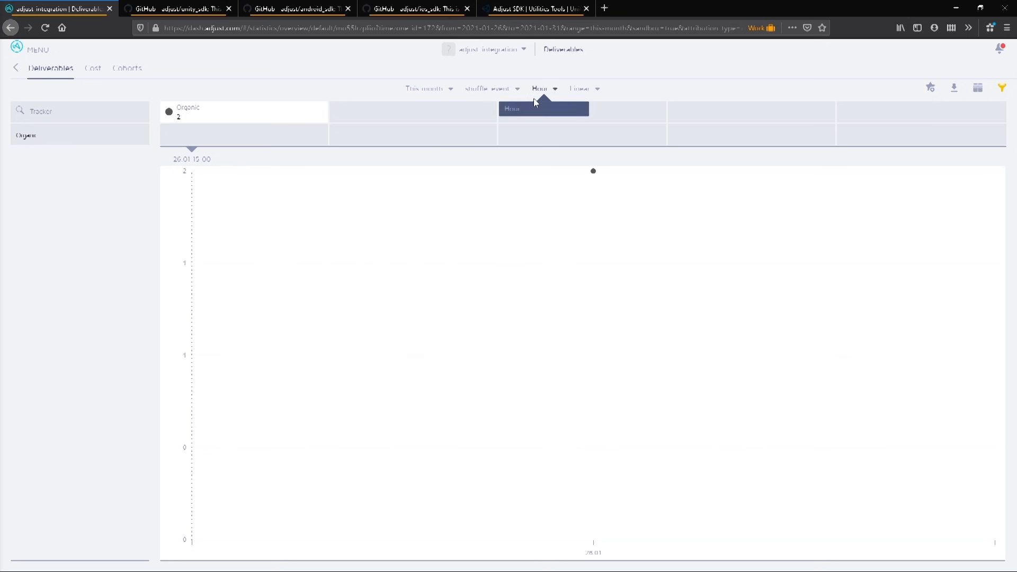
pyautogui.click(486, 88)
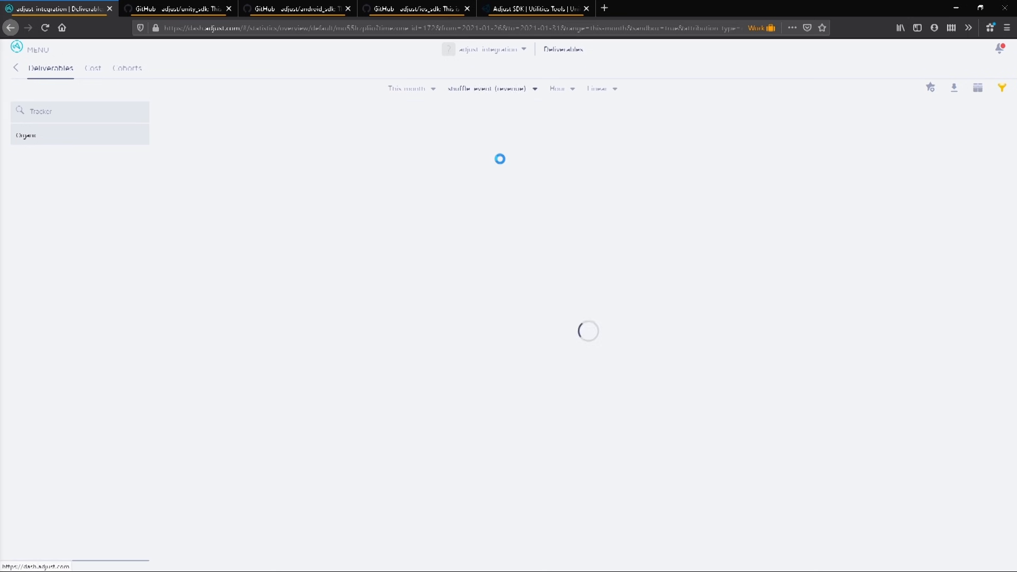
pyautogui.click(486, 89)
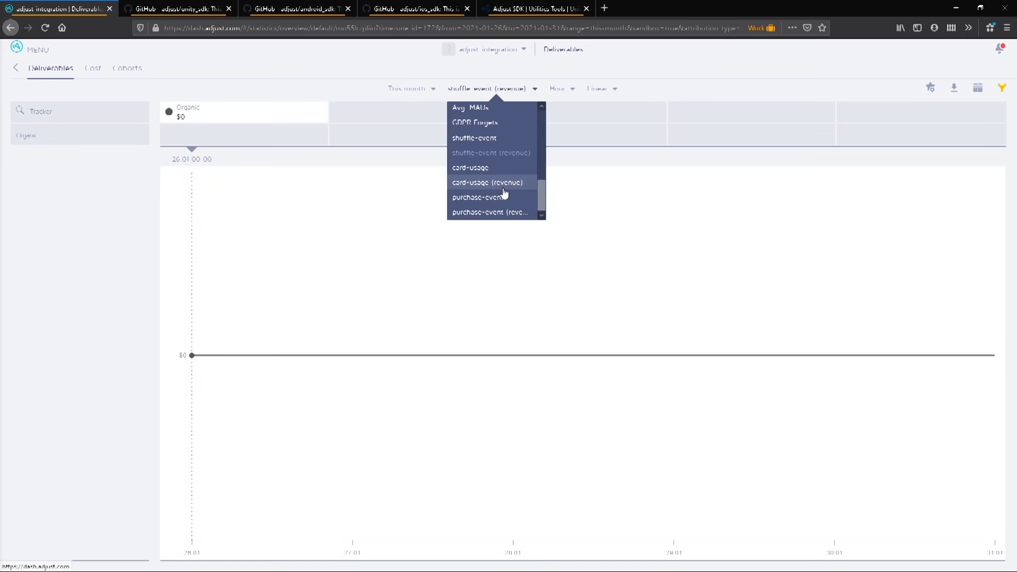
pyautogui.click(487, 182)
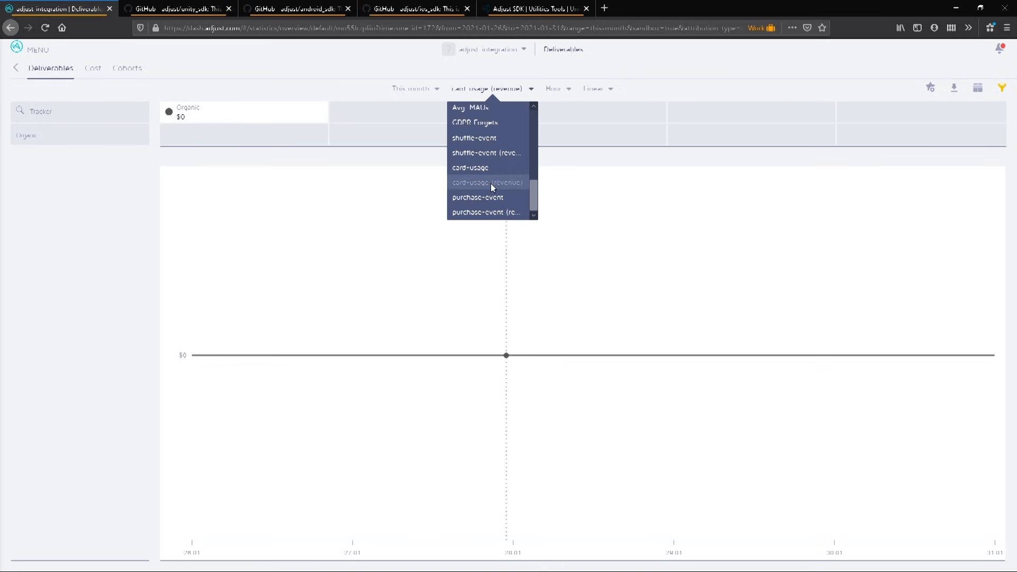
pyautogui.click(487, 197)
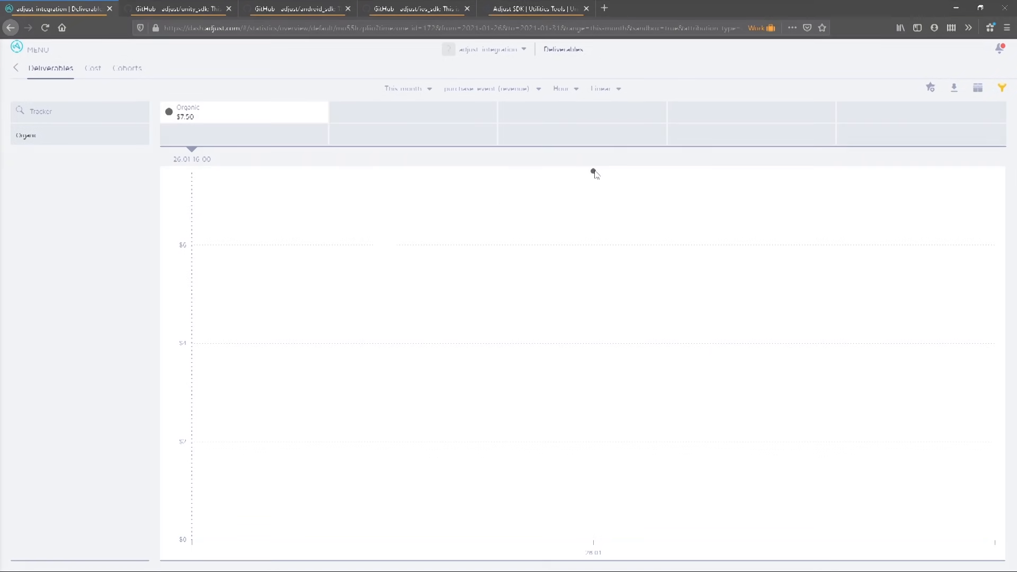